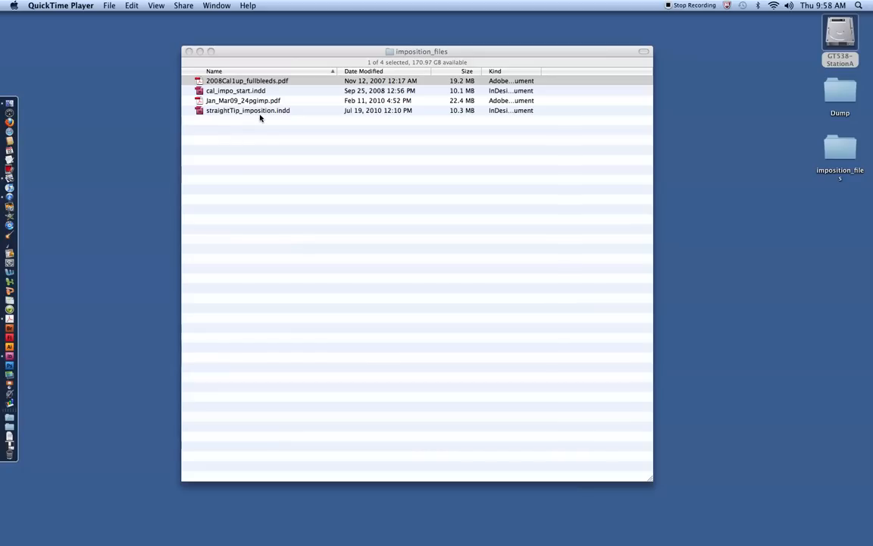
{"action": "mouse_move", "coordinate": [279, 123]}
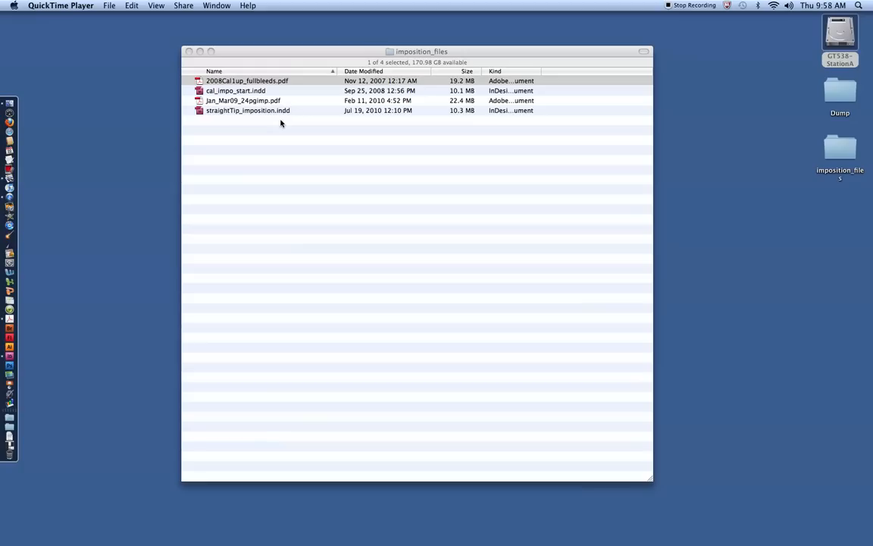
{"action": "mouse_move", "coordinate": [254, 58]}
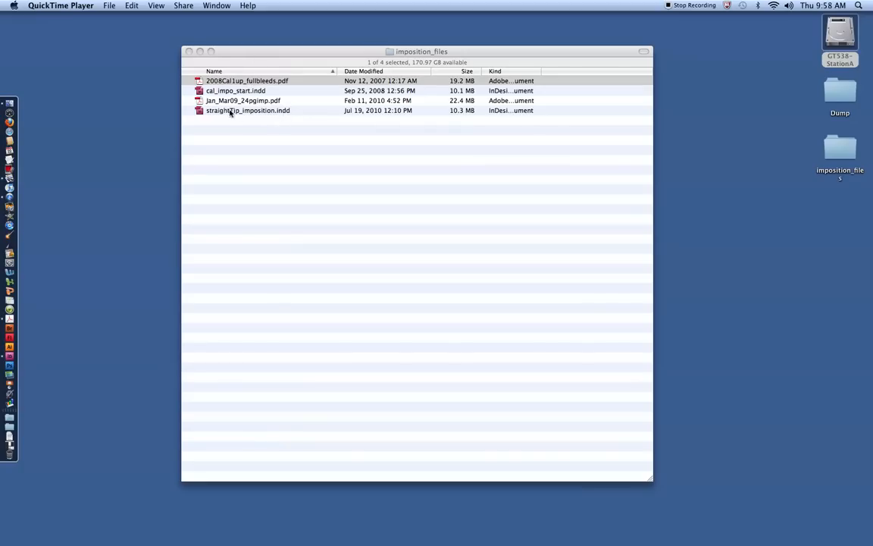
{"action": "mouse_move", "coordinate": [9, 319]}
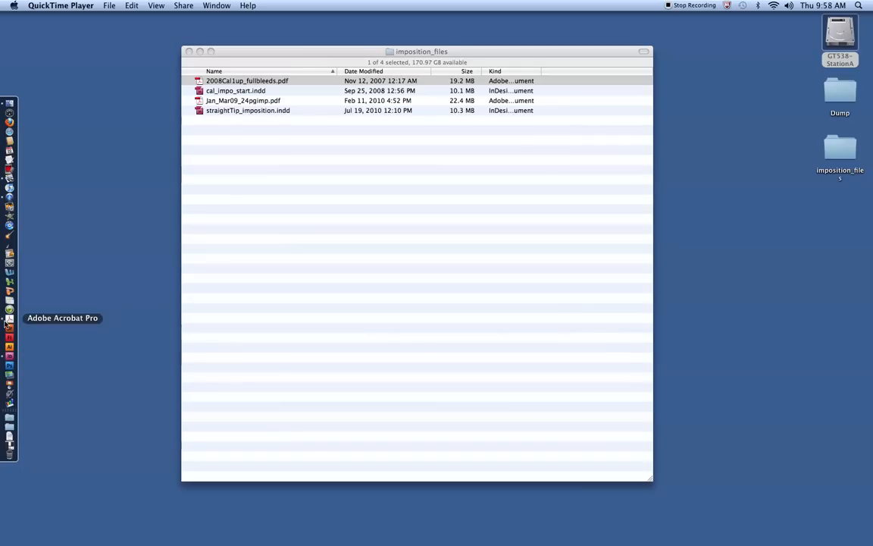
- Open 2008Cal1up_fullbleeds.pdf in Acrobat Pro and browse its monthly pages, checking the 5.50 x 17.25 in size
{"action": "right_click", "coordinate": [9, 319]}
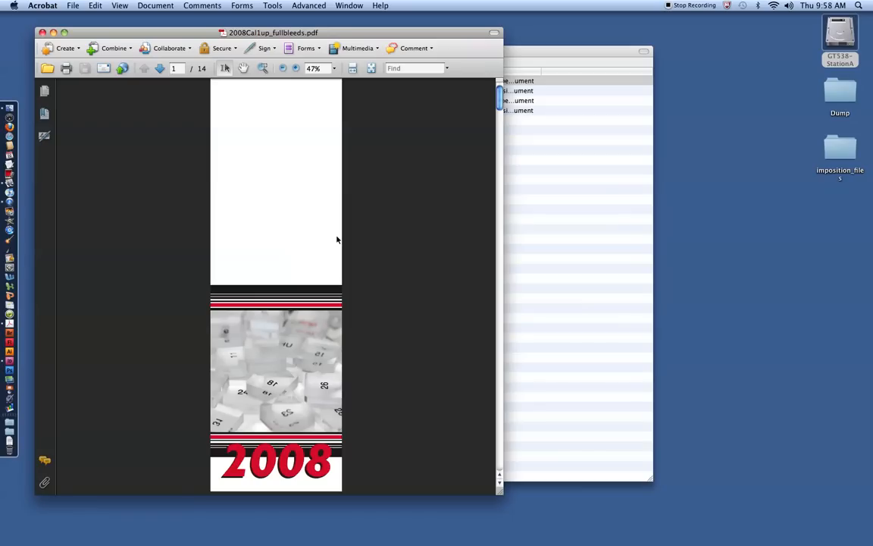
{"action": "mouse_move", "coordinate": [330, 276]}
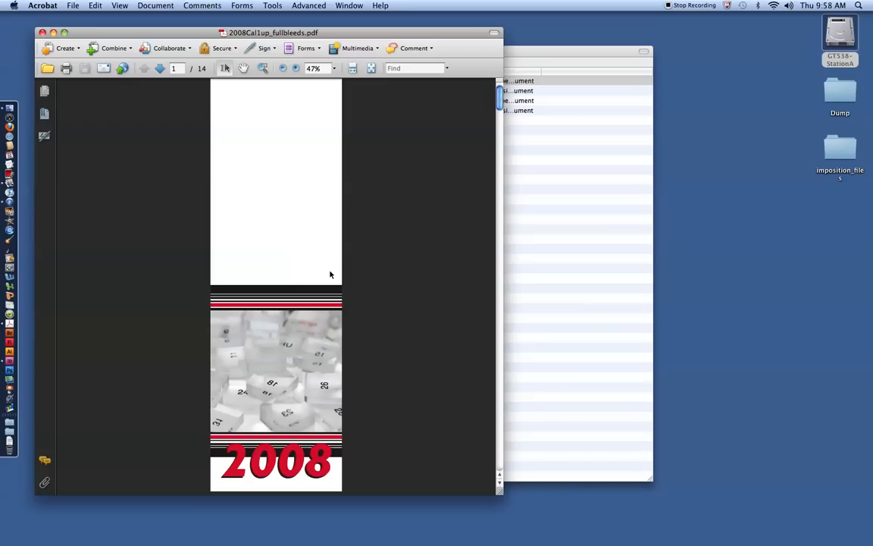
{"action": "mouse_move", "coordinate": [294, 279]}
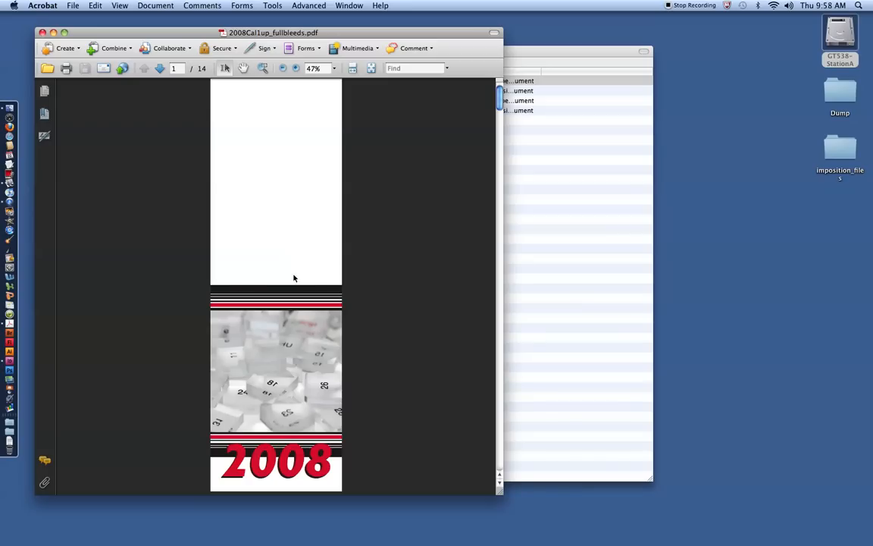
{"action": "mouse_move", "coordinate": [324, 288]}
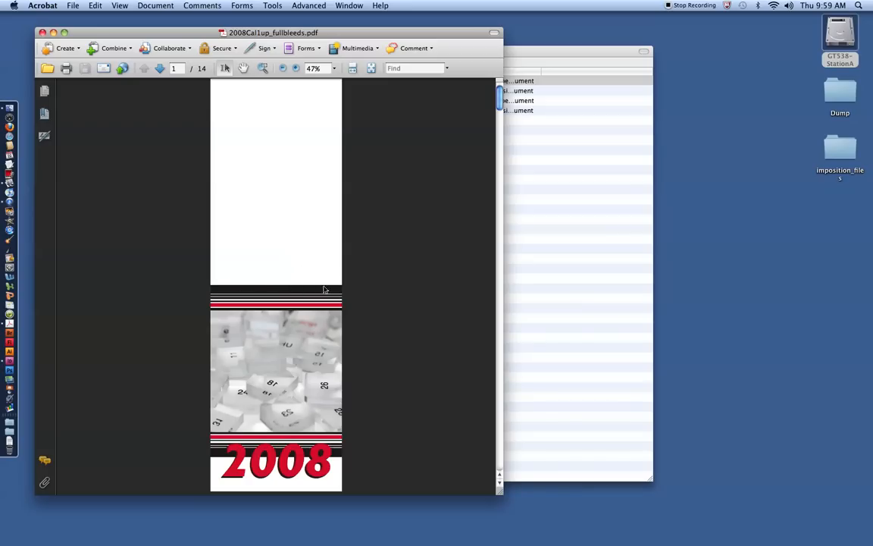
{"action": "mouse_move", "coordinate": [178, 121]}
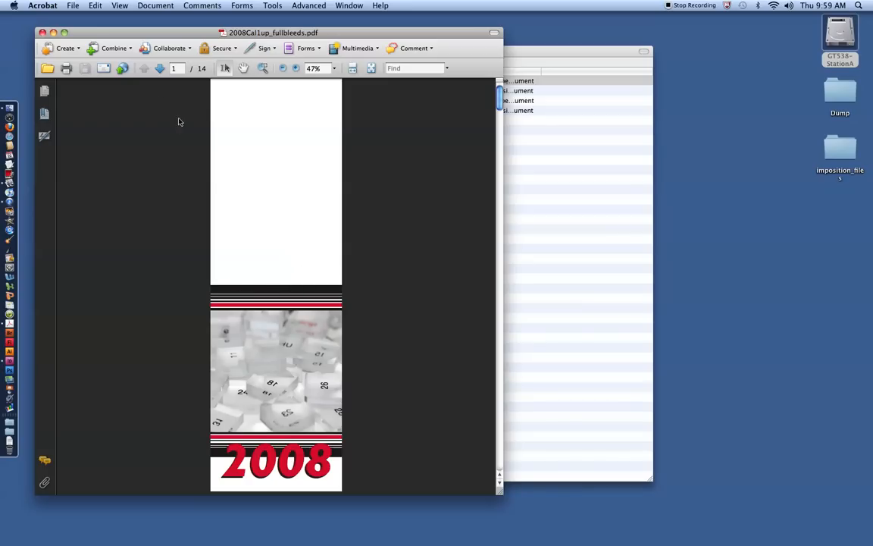
{"action": "mouse_move", "coordinate": [91, 488]}
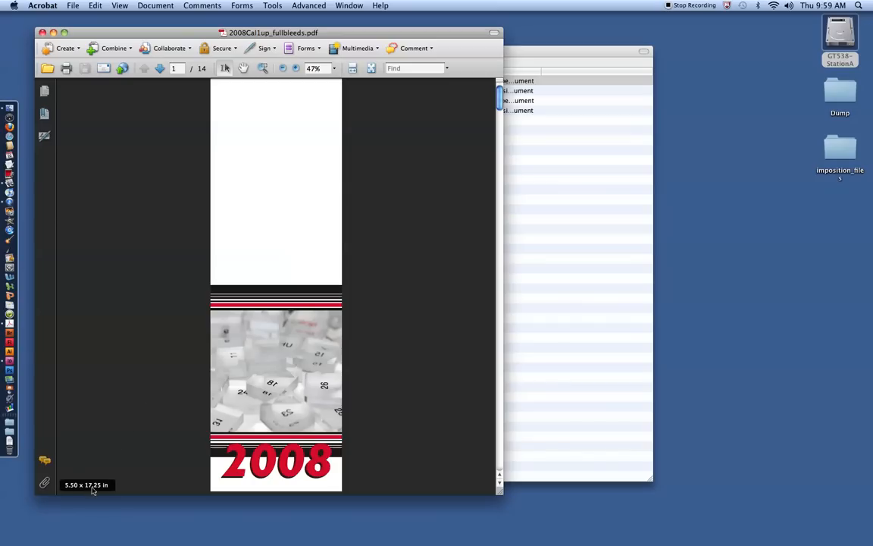
{"action": "mouse_move", "coordinate": [203, 236]}
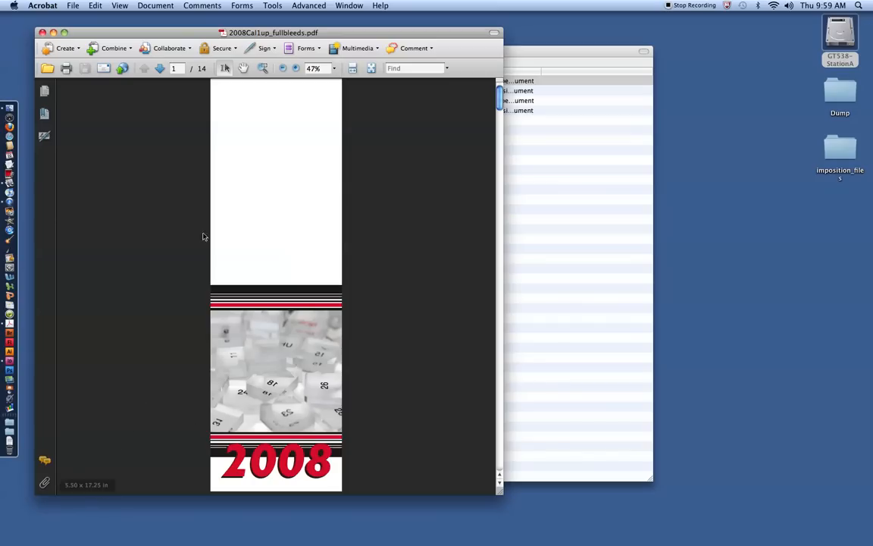
{"action": "mouse_move", "coordinate": [257, 200]}
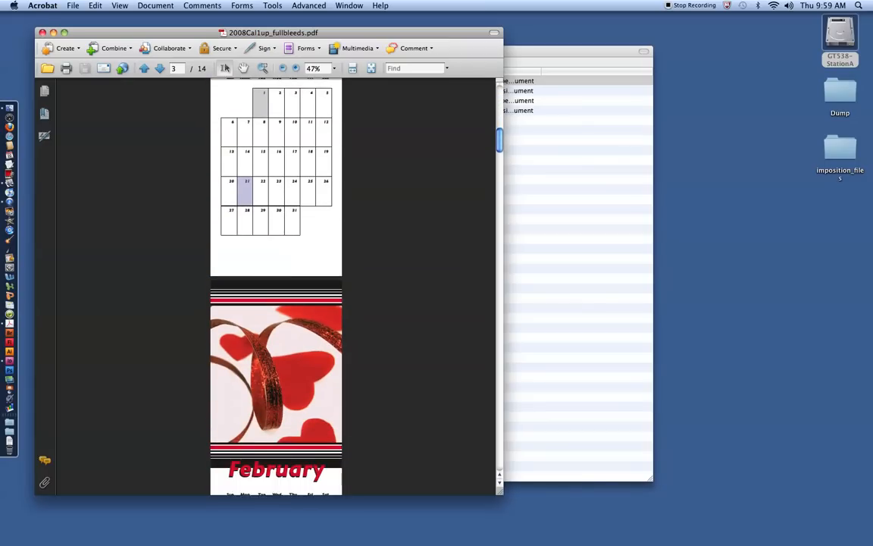
{"action": "scroll", "scroll_direction": "down", "scroll_amount": 3}
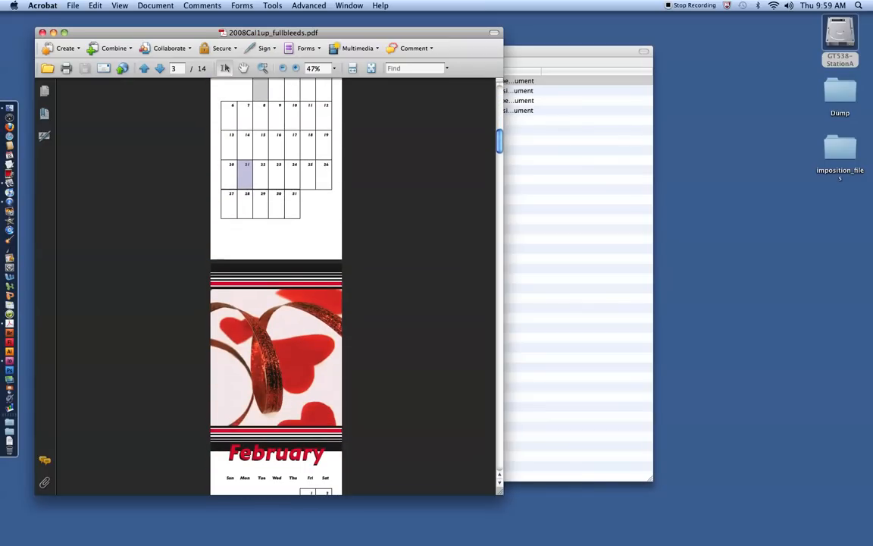
{"action": "scroll", "scroll_direction": "up", "scroll_amount": 3}
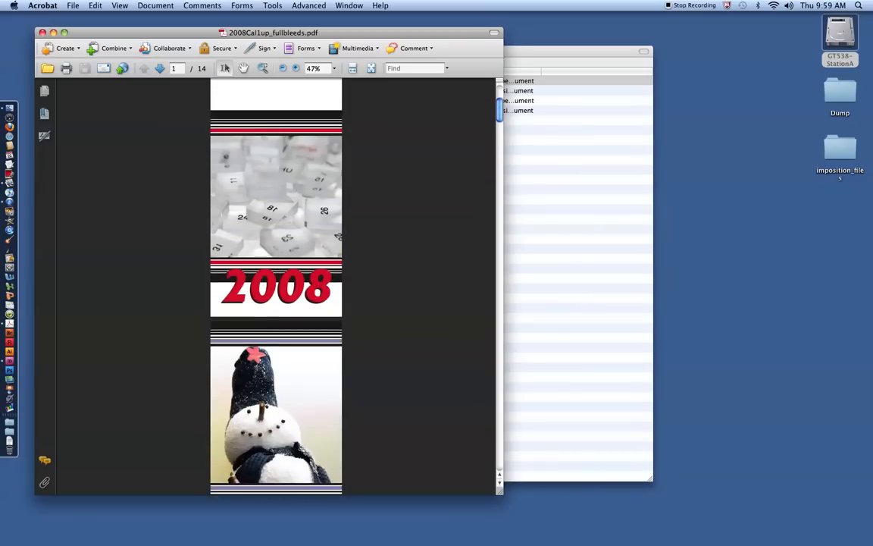
{"action": "scroll", "scroll_direction": "down", "scroll_amount": 3}
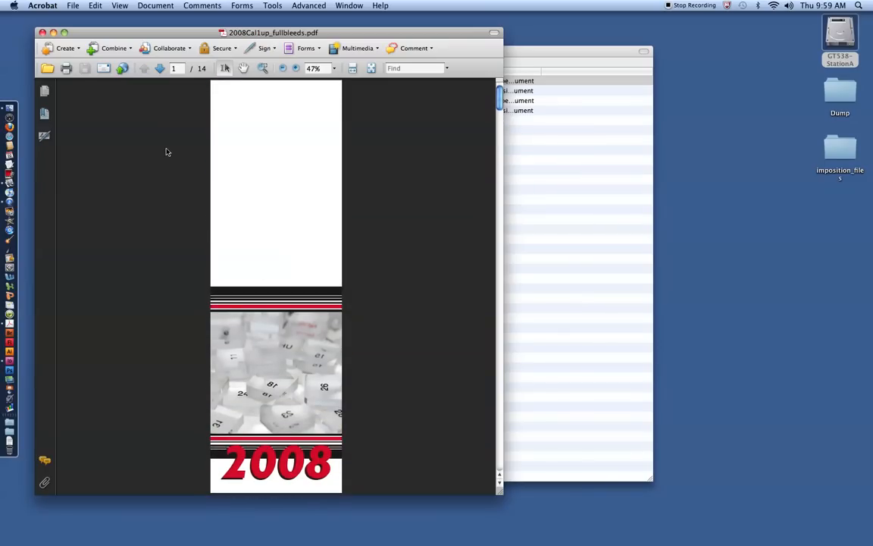
{"action": "mouse_move", "coordinate": [100, 489]}
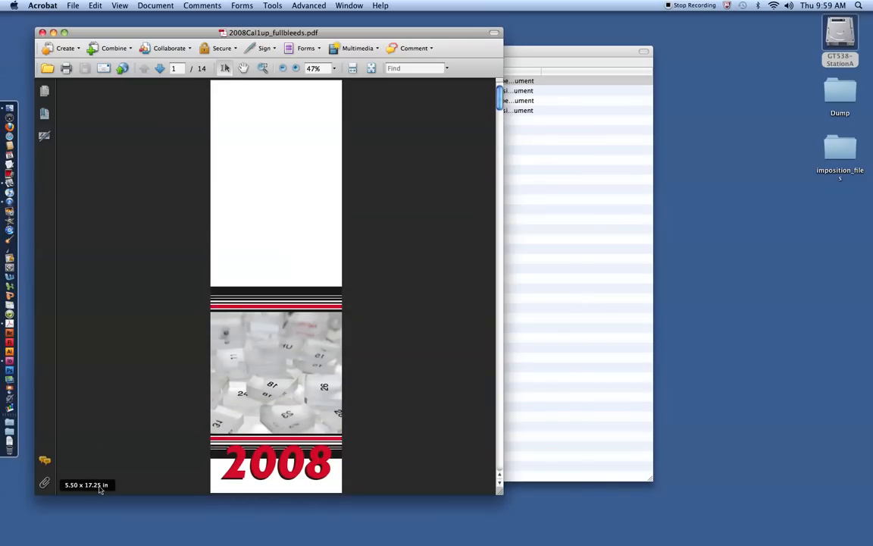
{"action": "mouse_move", "coordinate": [221, 113]}
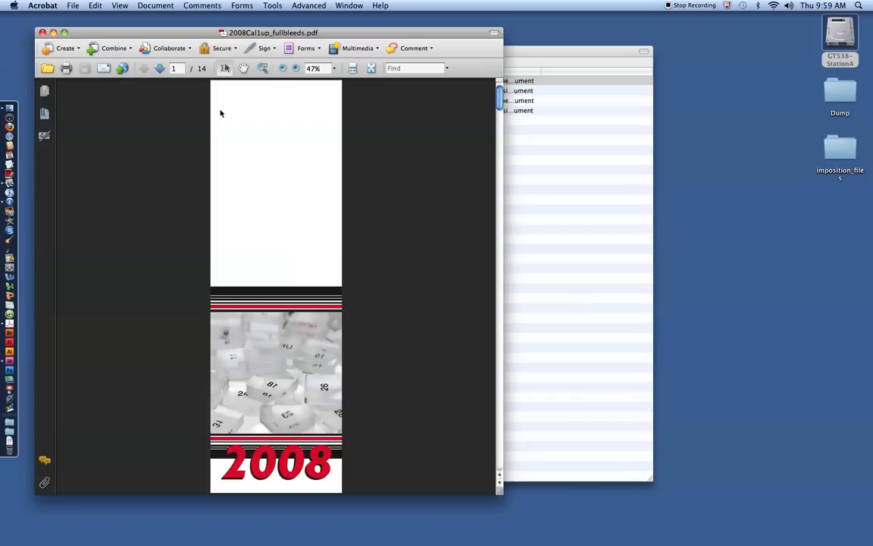
{"action": "mouse_move", "coordinate": [199, 75]}
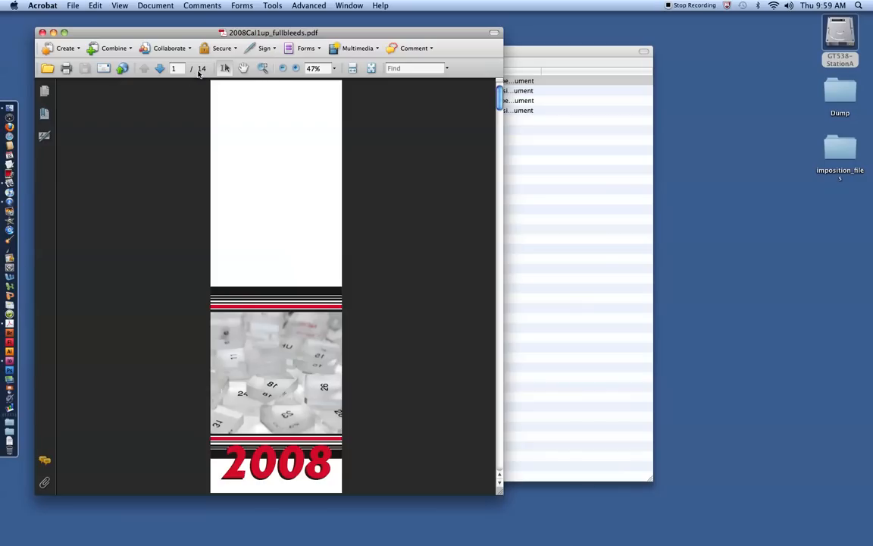
{"action": "scroll", "scroll_direction": "down", "scroll_amount": 3}
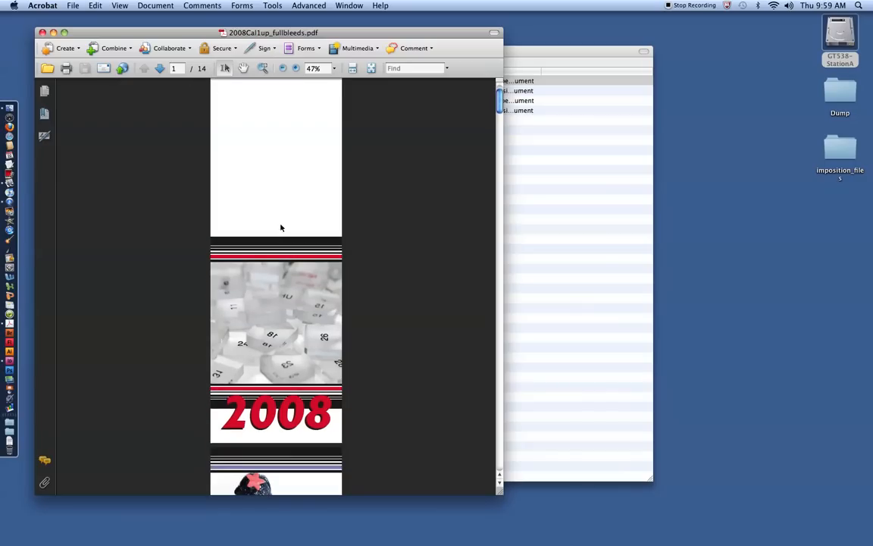
{"action": "mouse_move", "coordinate": [297, 246]}
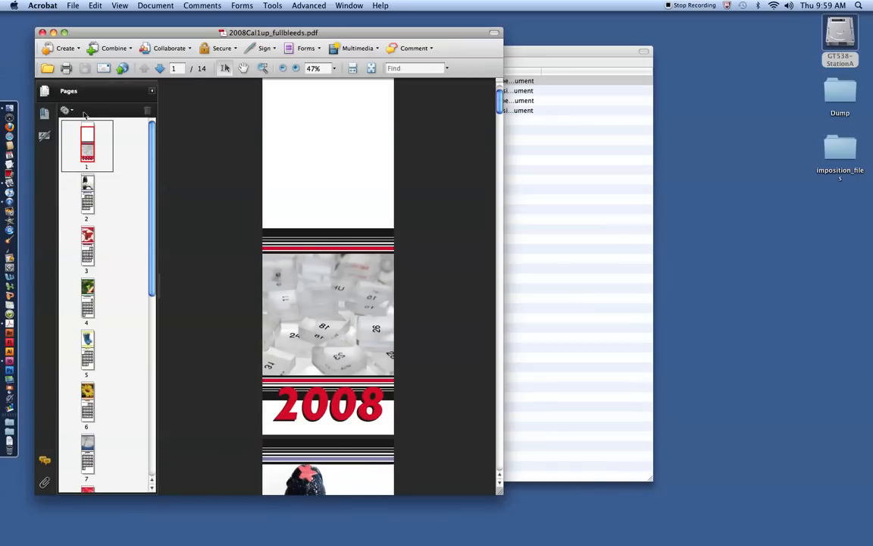
- Scroll the page thumbnails panel down to the last of the 14 calendar pages
{"action": "scroll", "scroll_direction": "down", "scroll_amount": 3}
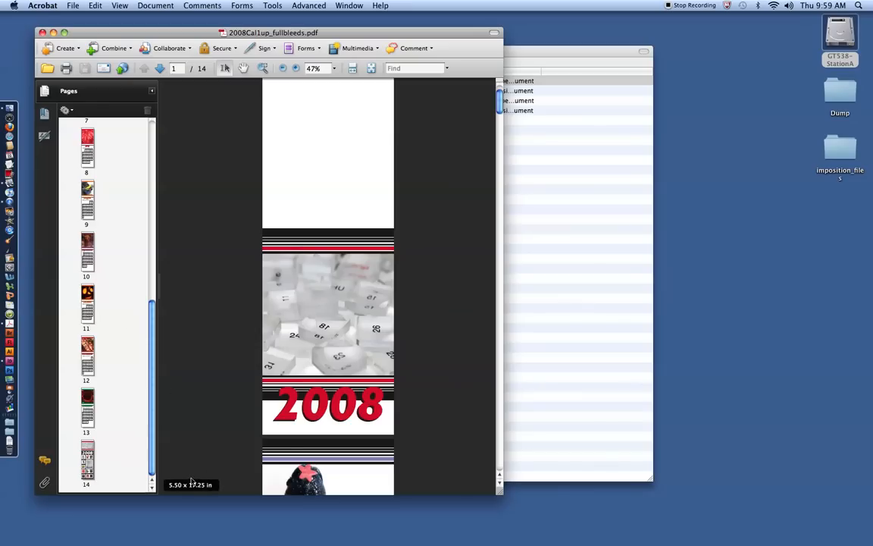
{"action": "mouse_move", "coordinate": [184, 491]}
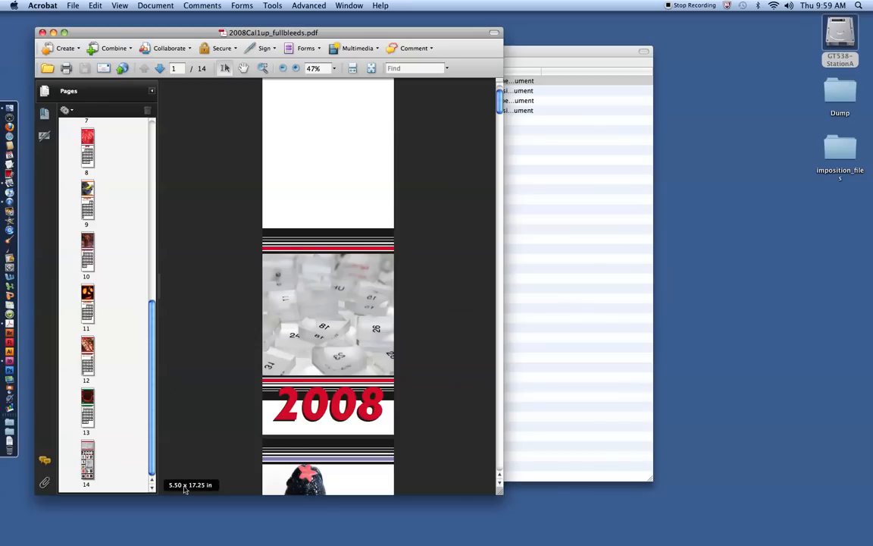
{"action": "mouse_move", "coordinate": [190, 491]}
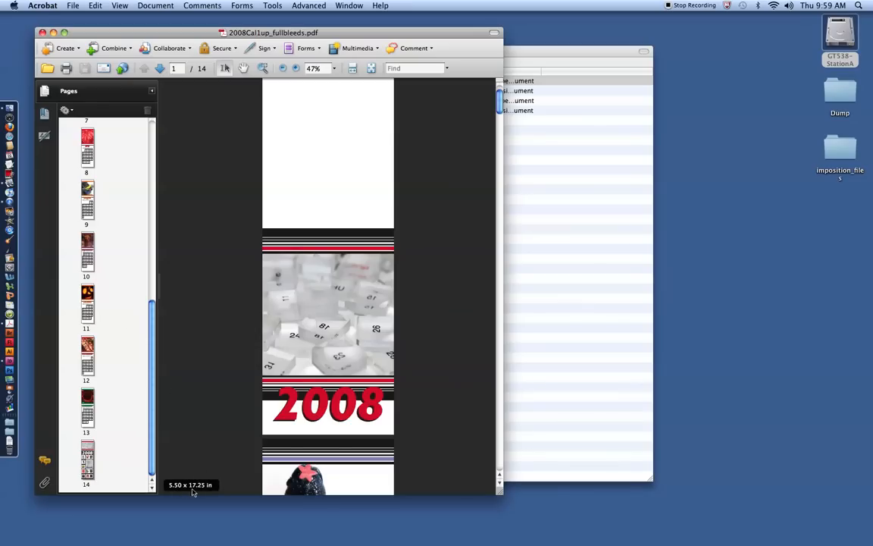
{"action": "mouse_move", "coordinate": [51, 337]}
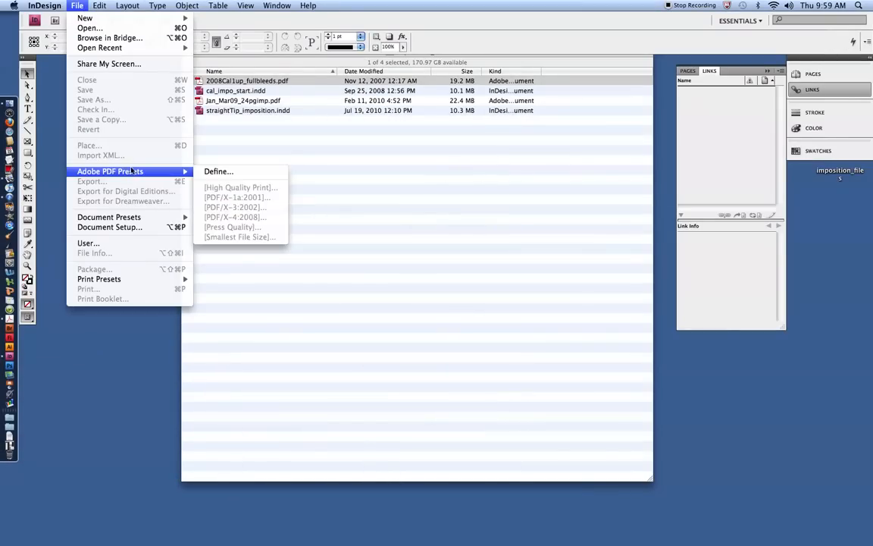
{"action": "mouse_move", "coordinate": [84, 18]}
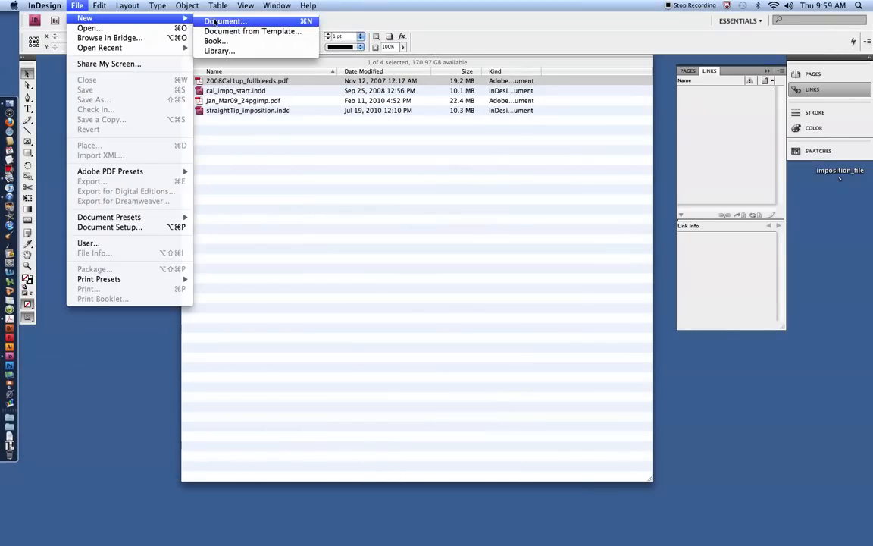
- Start a new 1-page document 5.5 in wide by 17.25 in tall with Facing Pages off
{"action": "left_click", "coordinate": [224, 22]}
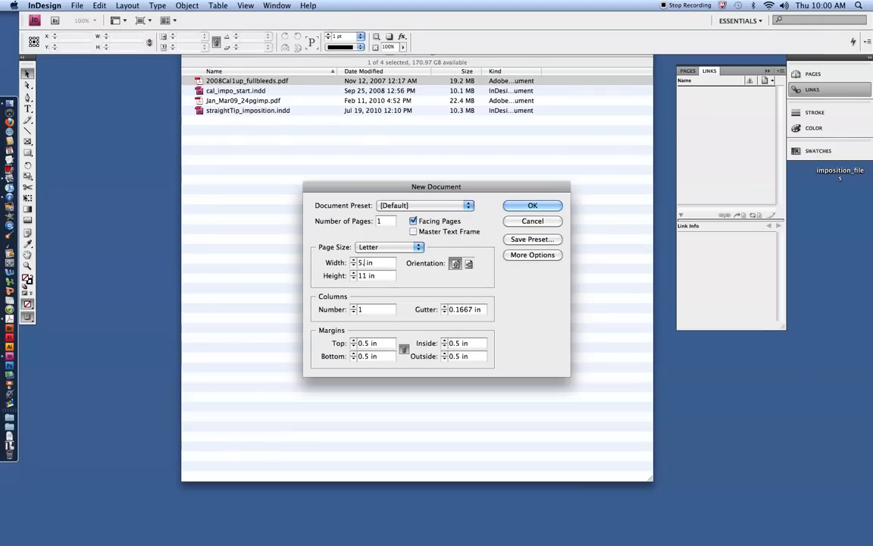
{"action": "type", "text": "5.5 in"}
{"action": "left_click", "coordinate": [376, 275]}
{"action": "type", "text": "1"}
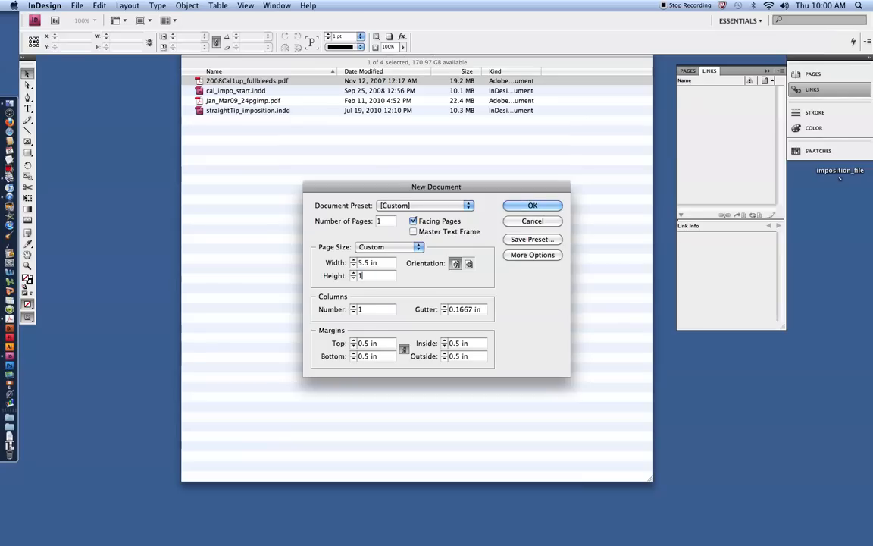
{"action": "type", "text": "7.25"}
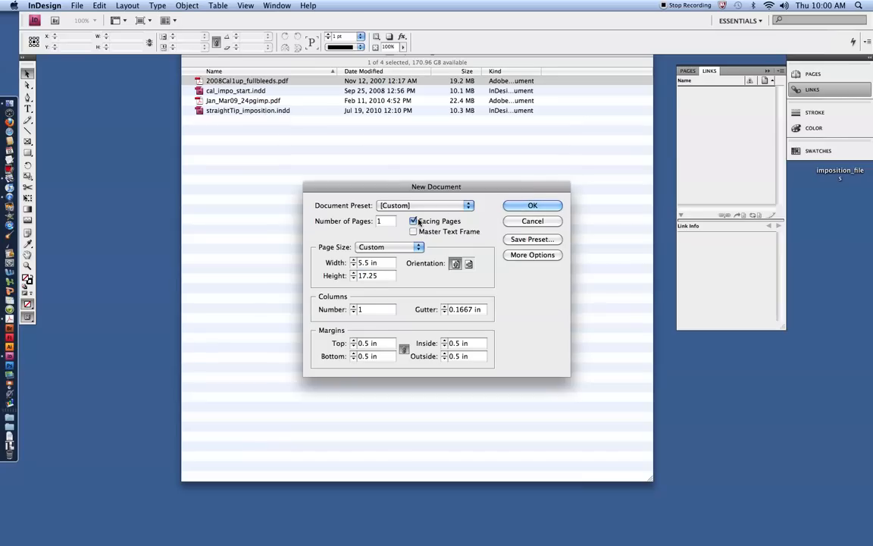
{"action": "left_click", "coordinate": [413, 221]}
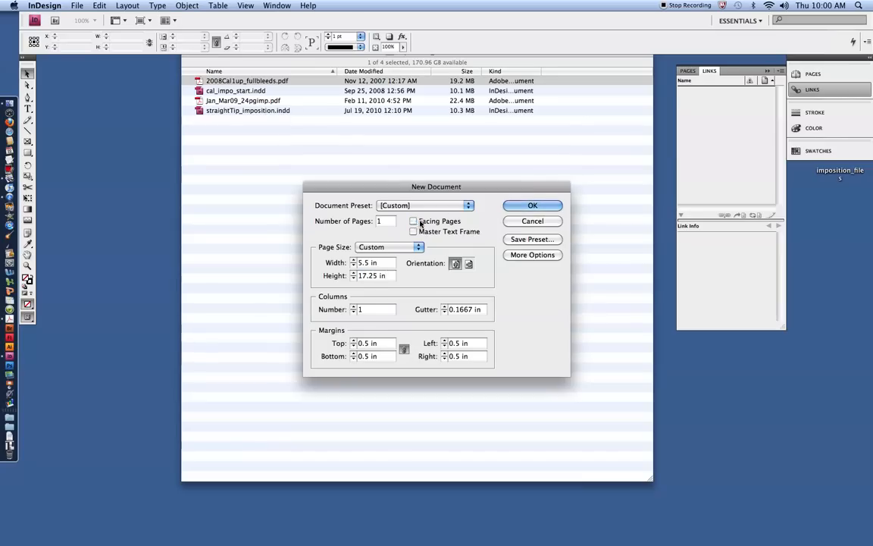
{"action": "mouse_move", "coordinate": [498, 265]}
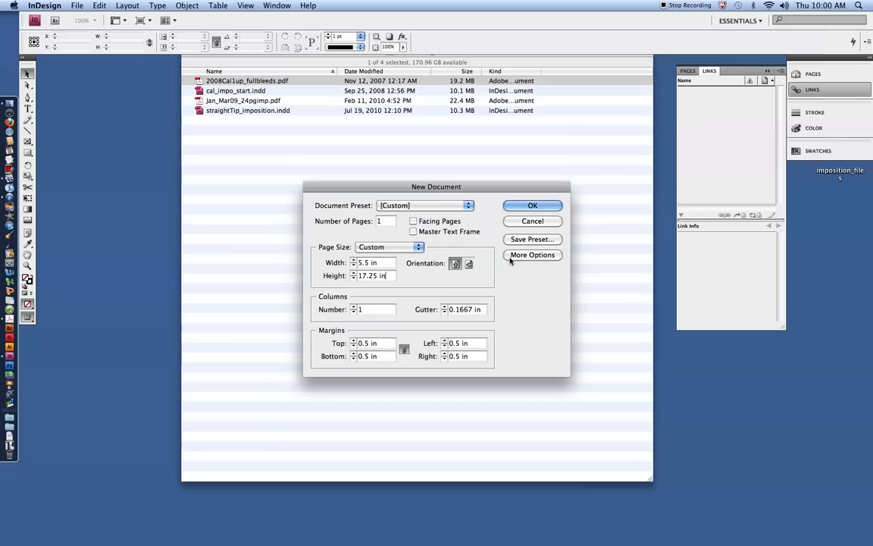
- Reveal bleed settings, set width 5.25 in by 17 in height with 0.125 in bleed, and create the document
{"action": "left_click", "coordinate": [532, 254]}
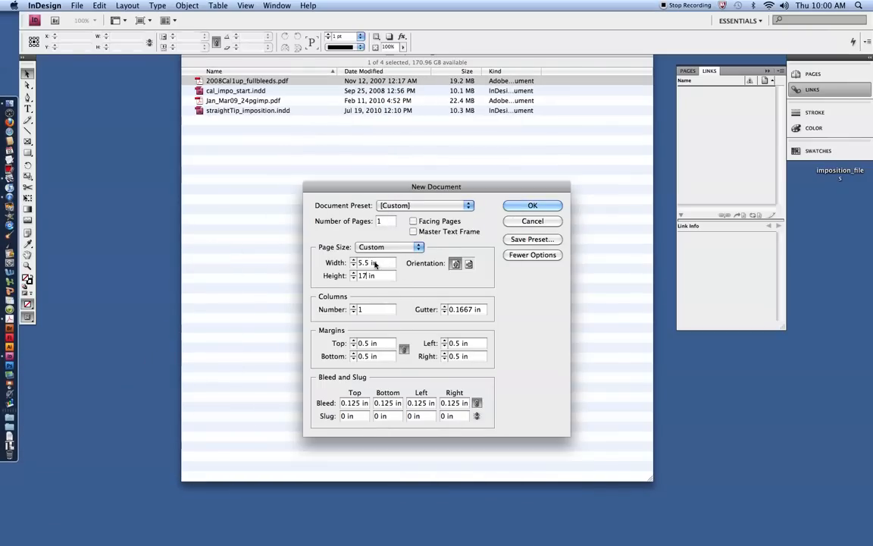
{"action": "type", "text": "5.25 in"}
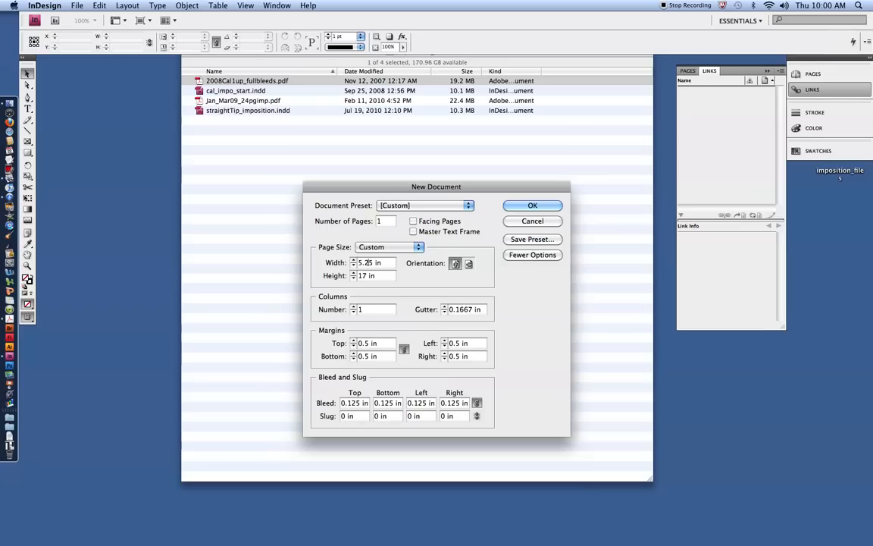
{"action": "mouse_move", "coordinate": [451, 279]}
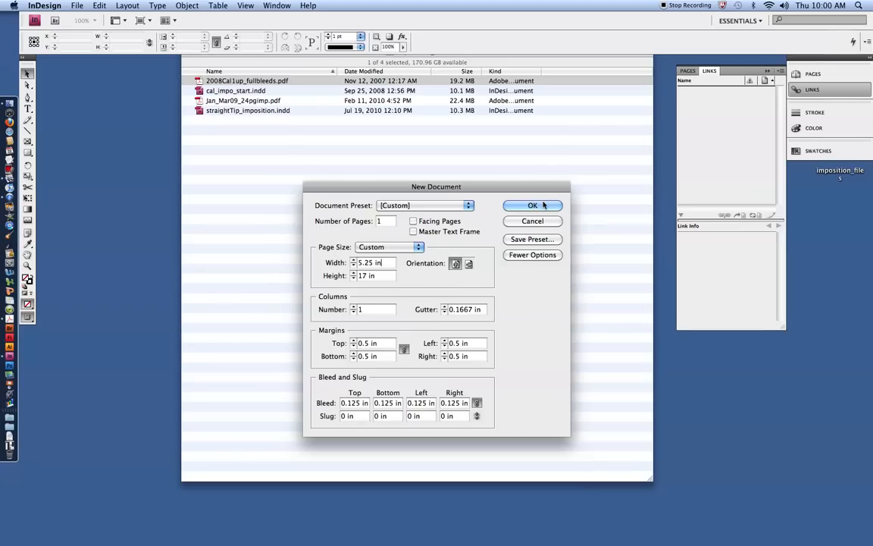
{"action": "left_click", "coordinate": [533, 204]}
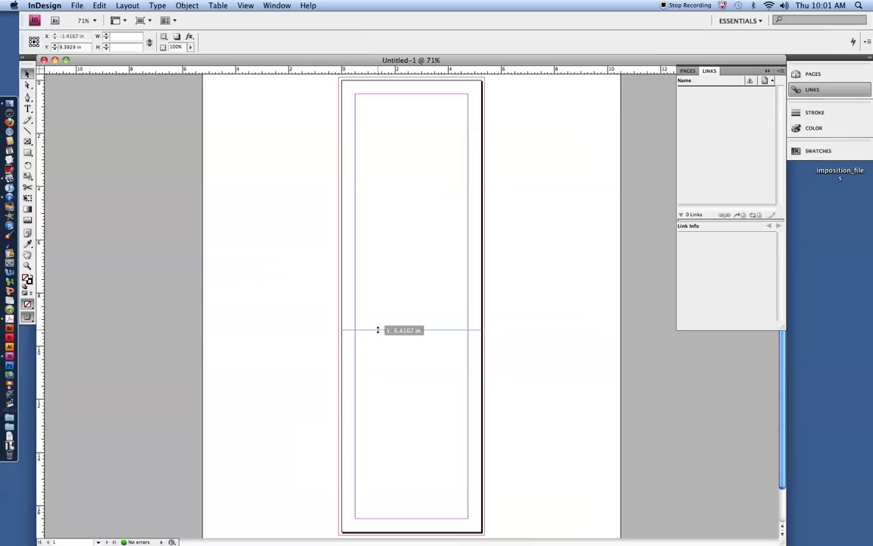
- Pull horizontal ruler guides from the top ruler to the vertical middle of the tall page
{"action": "left_click_drag", "start_coordinate": [379, 330], "coordinate": [379, 307]}
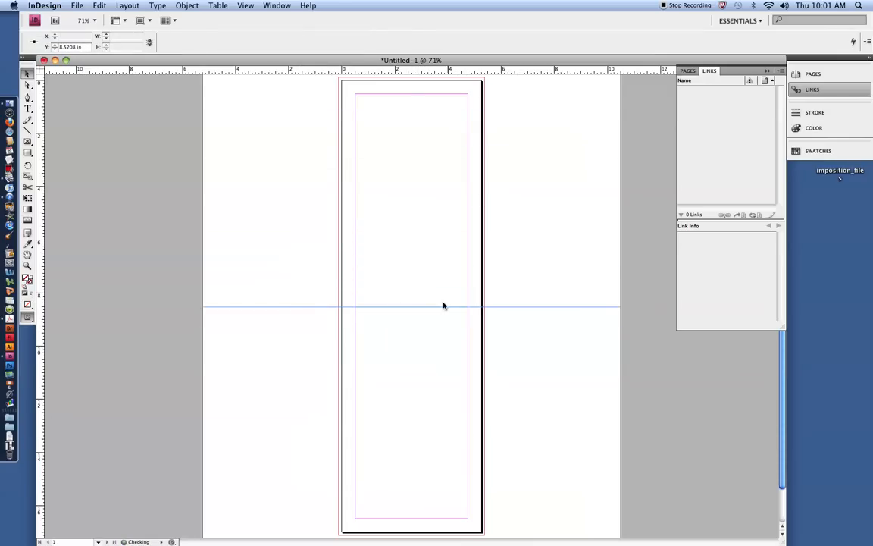
{"action": "mouse_move", "coordinate": [488, 309]}
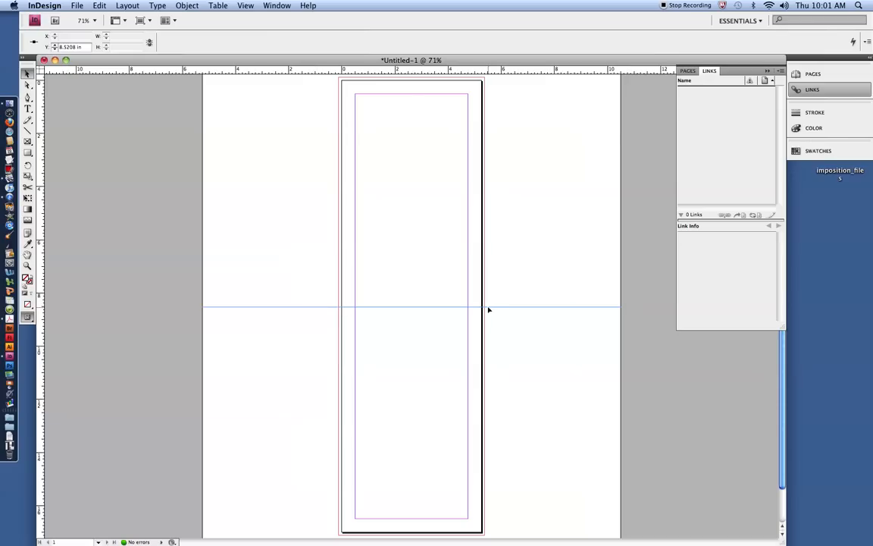
{"action": "mouse_move", "coordinate": [336, 295]}
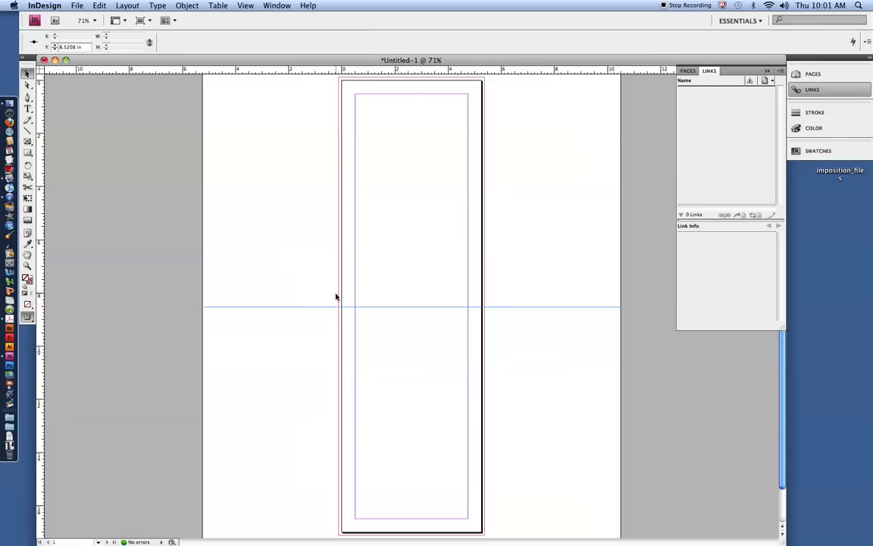
{"action": "mouse_move", "coordinate": [277, 288]}
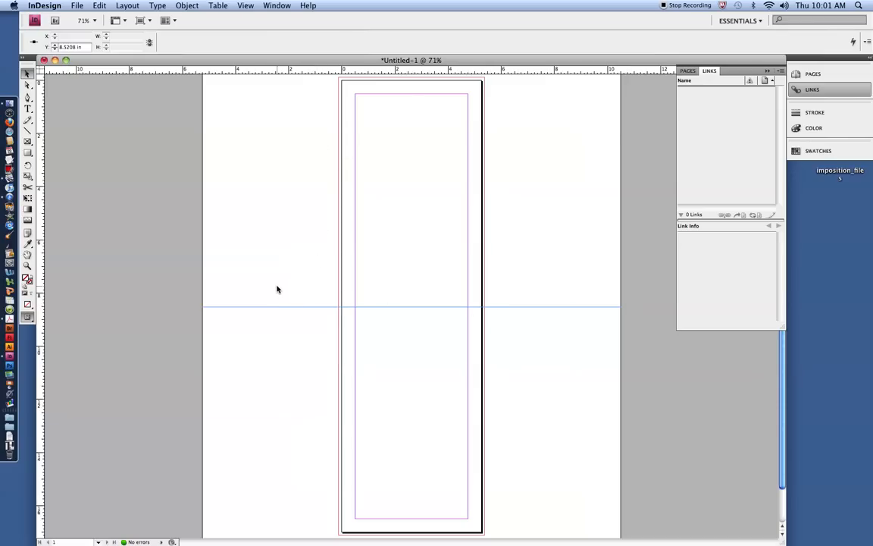
{"action": "left_click_drag", "start_coordinate": [270, 306], "coordinate": [270, 188]}
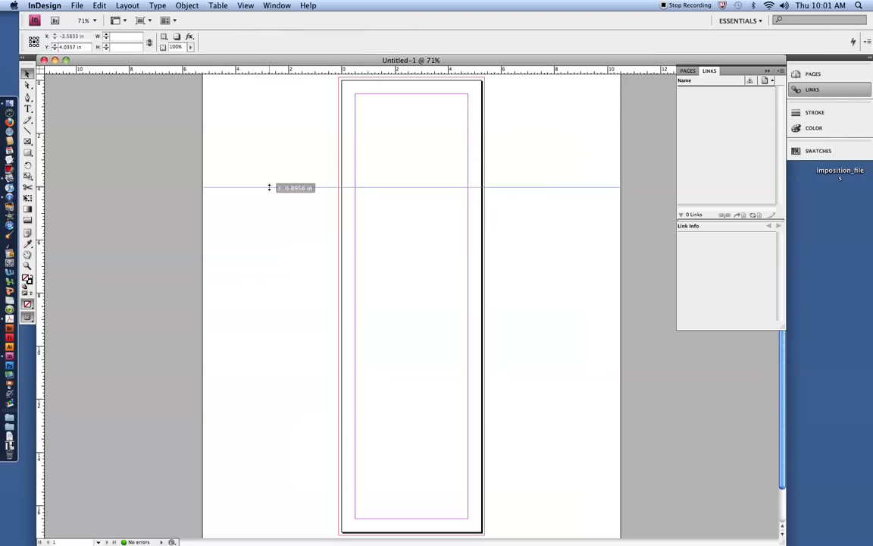
{"action": "left_click_drag", "start_coordinate": [270, 188], "coordinate": [291, 307]}
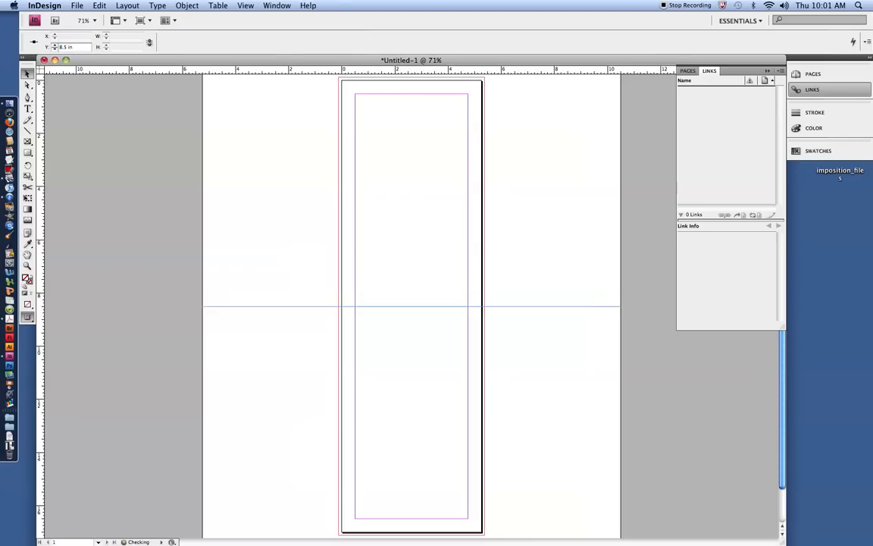
{"action": "mouse_move", "coordinate": [492, 252]}
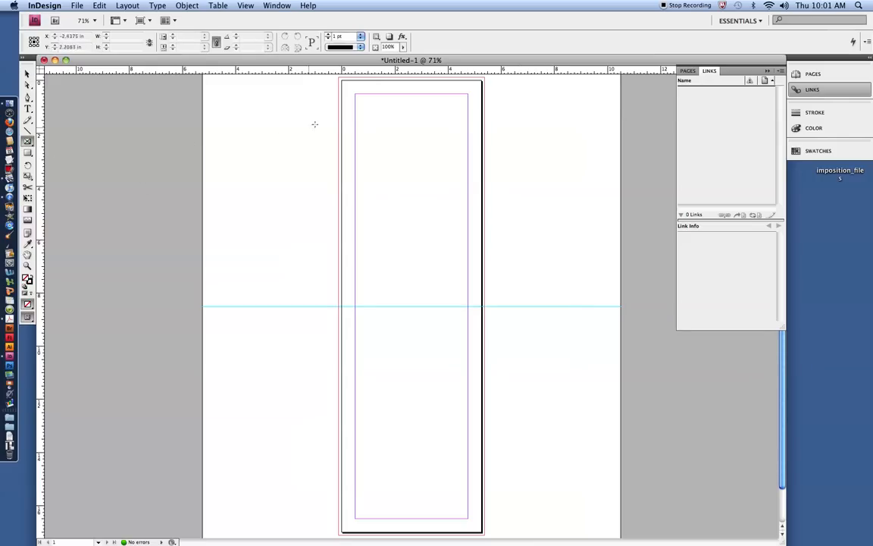
{"action": "mouse_move", "coordinate": [340, 133]}
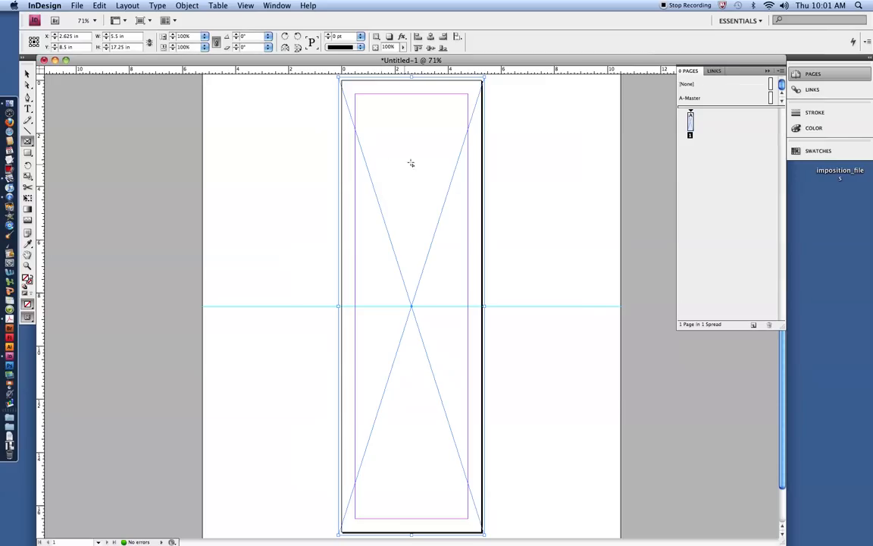
{"action": "mouse_move", "coordinate": [227, 173]}
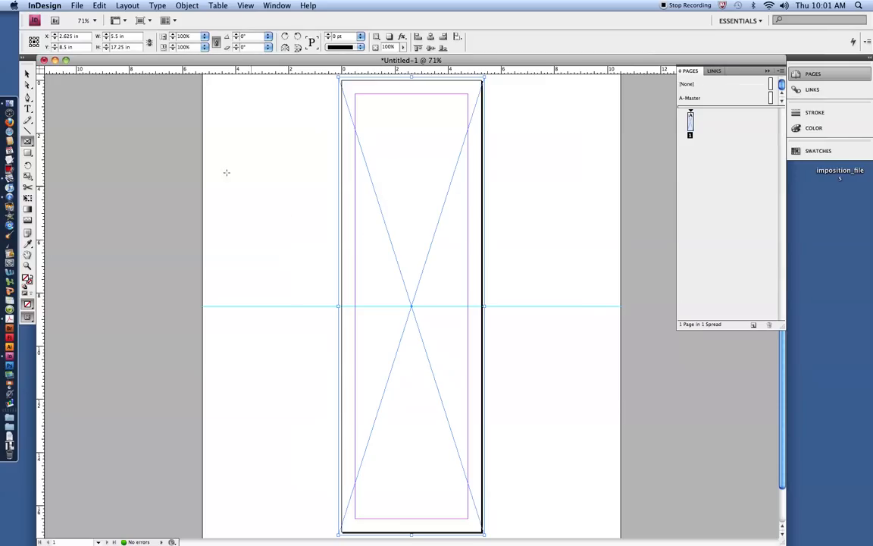
{"action": "mouse_move", "coordinate": [312, 151]}
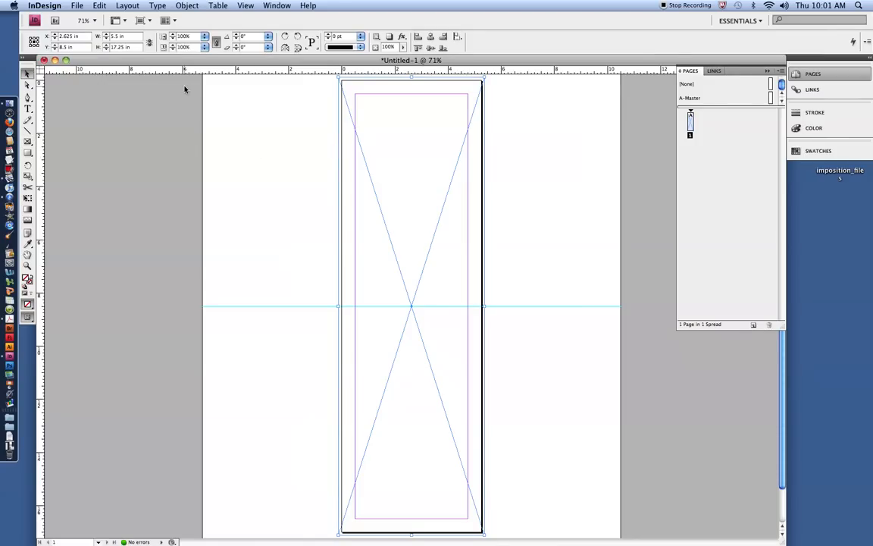
- Copy the full-bleed graphics frame via Edit > Copy and select the duplicate on the page
{"action": "left_click", "coordinate": [100, 6]}
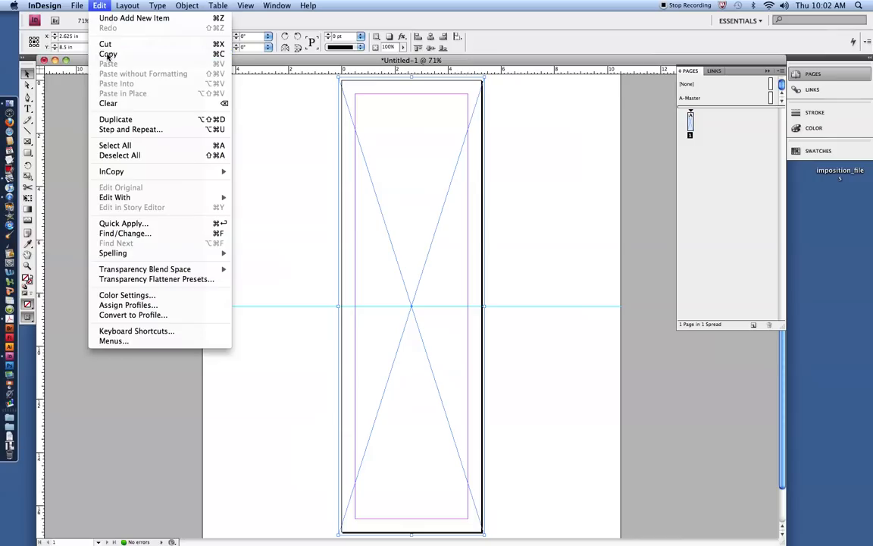
{"action": "mouse_move", "coordinate": [115, 83]}
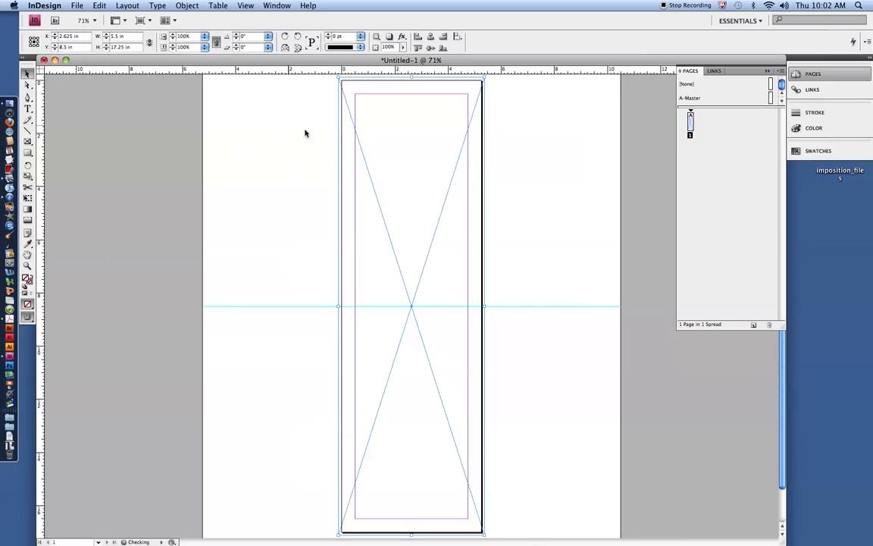
{"action": "mouse_move", "coordinate": [418, 154]}
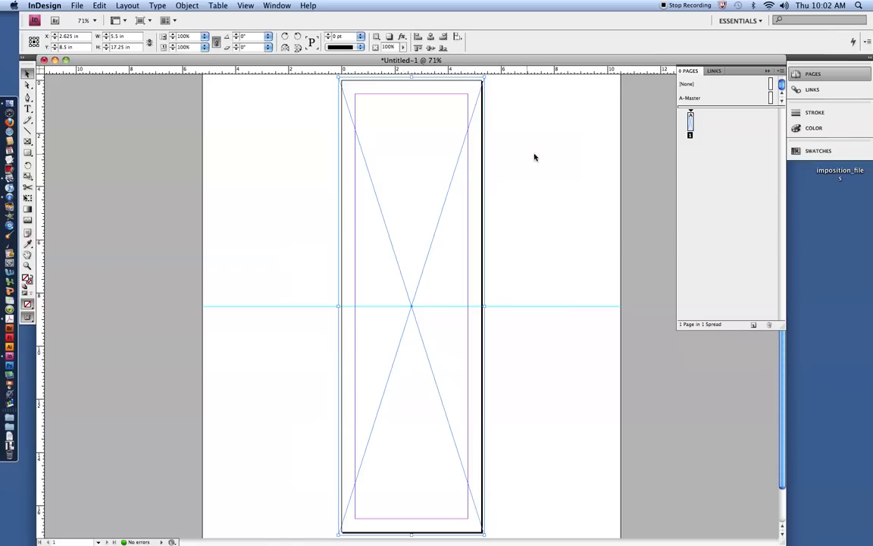
{"action": "left_click", "coordinate": [476, 173]}
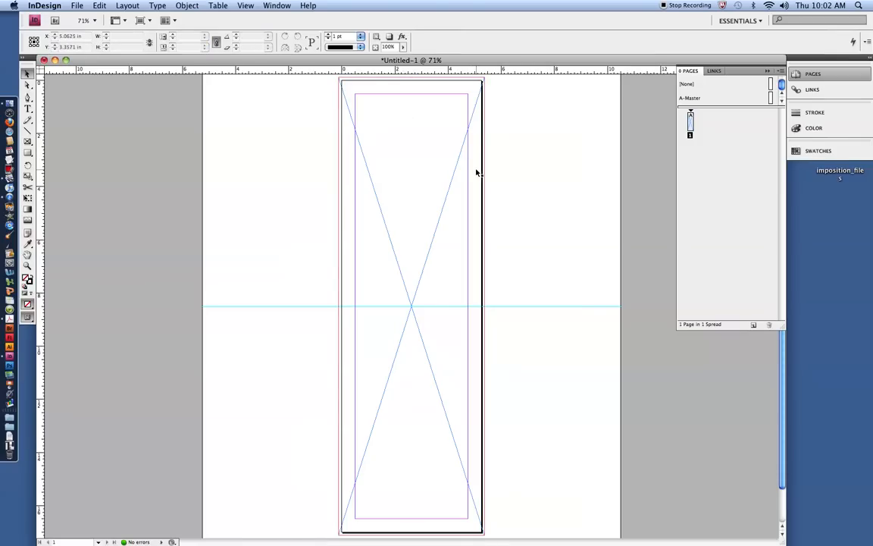
{"action": "mouse_move", "coordinate": [534, 161]}
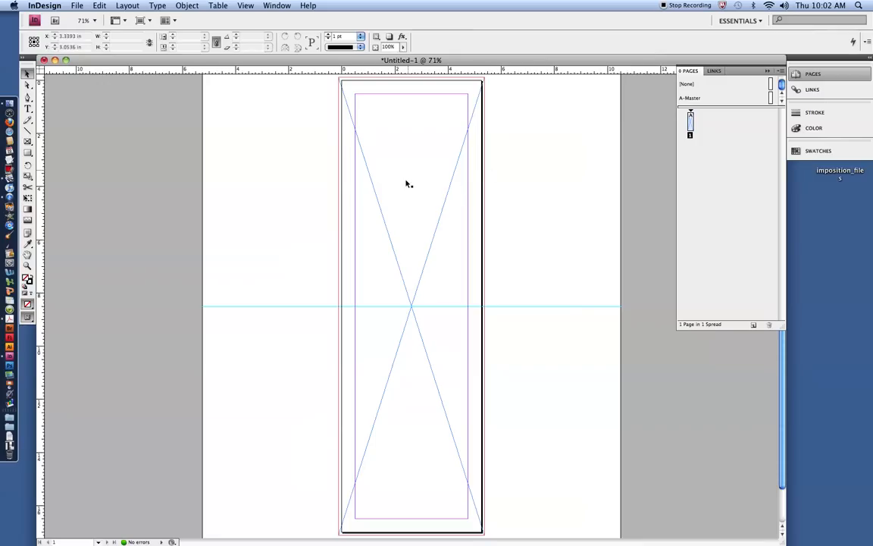
{"action": "mouse_move", "coordinate": [535, 223]}
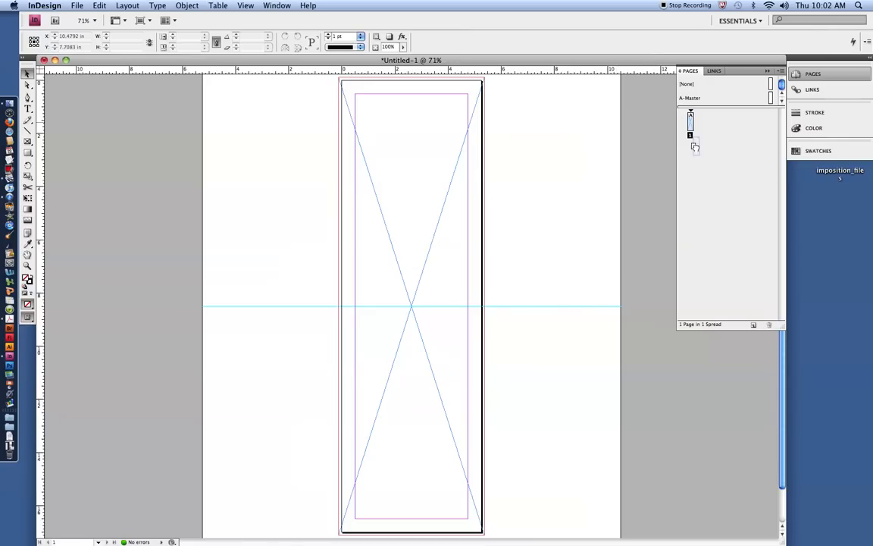
- Switch to Acrobat to review the 14-page 2008 calendar PDF thumbnails
{"action": "left_click", "coordinate": [753, 324]}
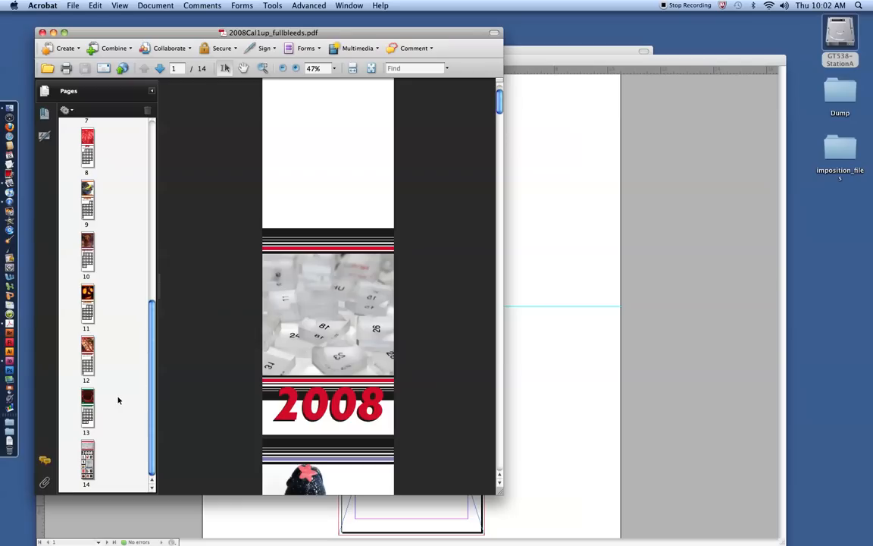
{"action": "mouse_move", "coordinate": [108, 363]}
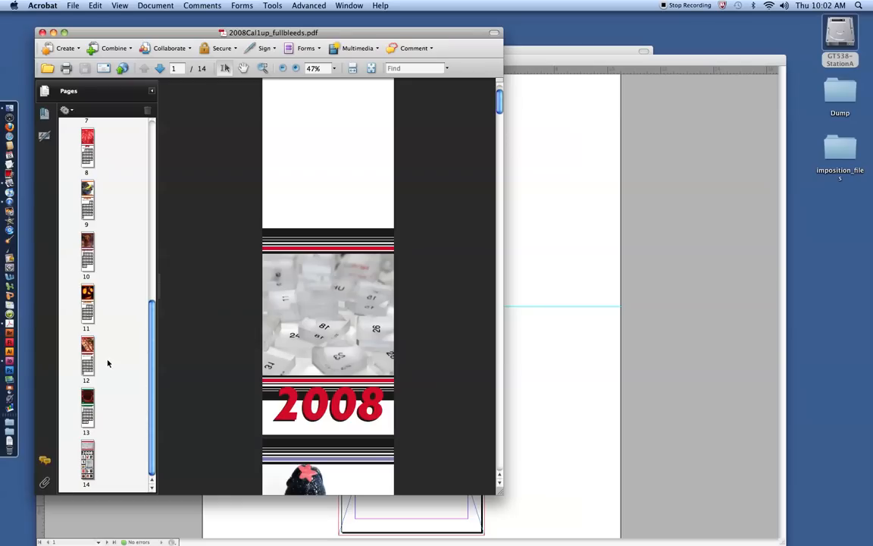
{"action": "mouse_move", "coordinate": [202, 69]}
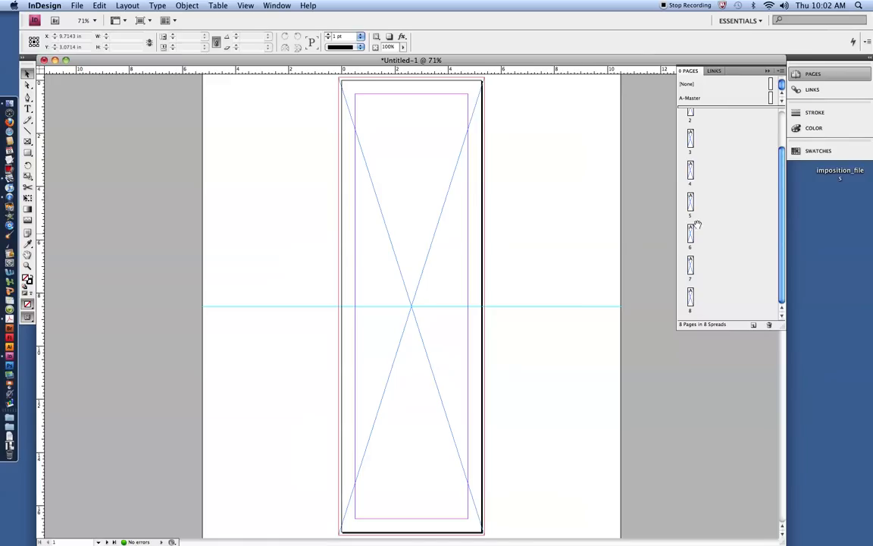
- Scroll the Pages panel through the 14 pages back to page 1 and return to InDesign from the Dock
{"action": "scroll", "scroll_direction": "up", "scroll_amount": 3}
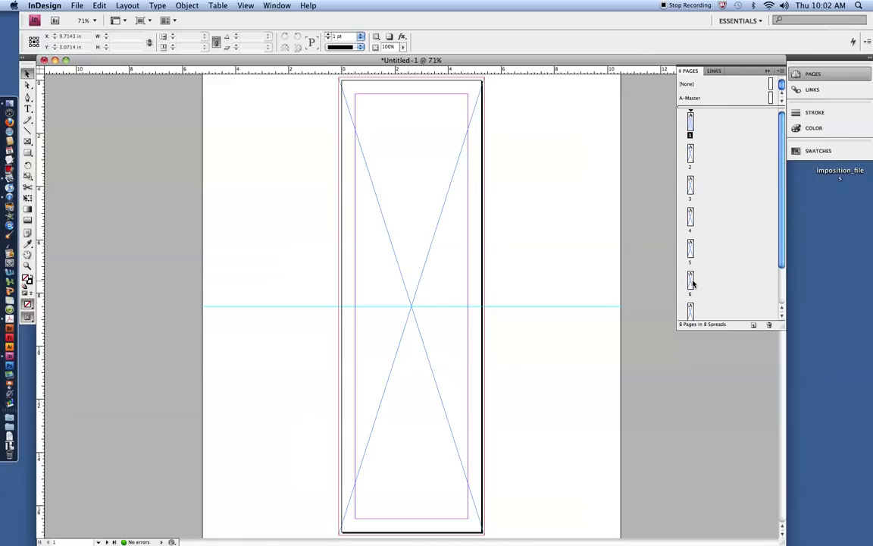
{"action": "scroll", "scroll_direction": "down", "scroll_amount": 3}
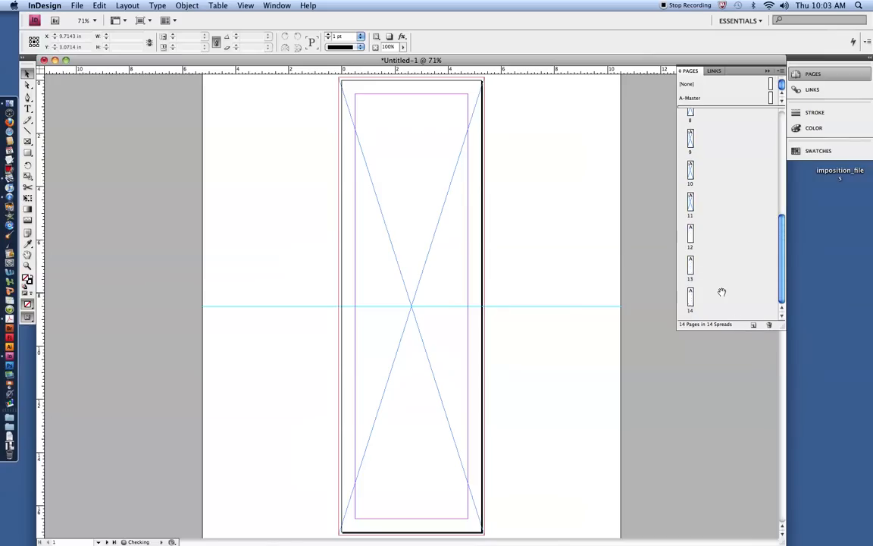
{"action": "scroll", "scroll_direction": "up", "scroll_amount": 3}
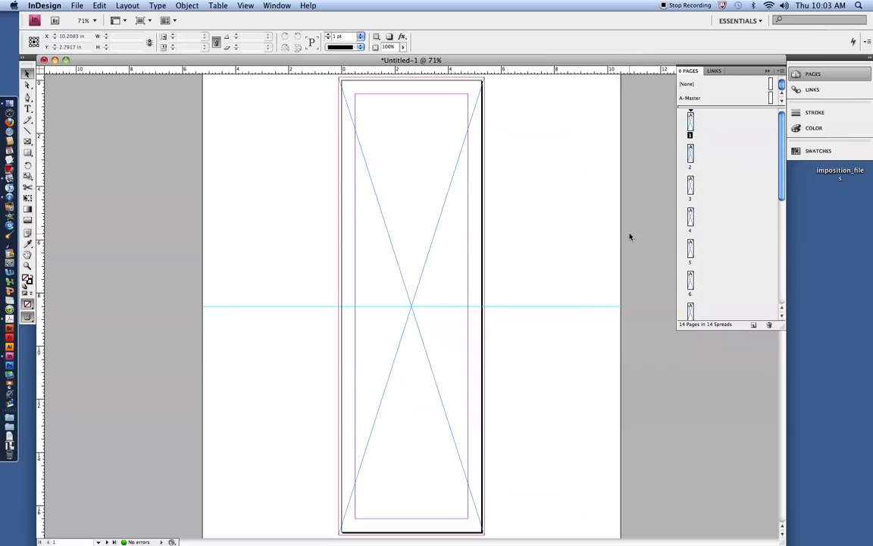
{"action": "scroll", "scroll_direction": "down", "scroll_amount": 3}
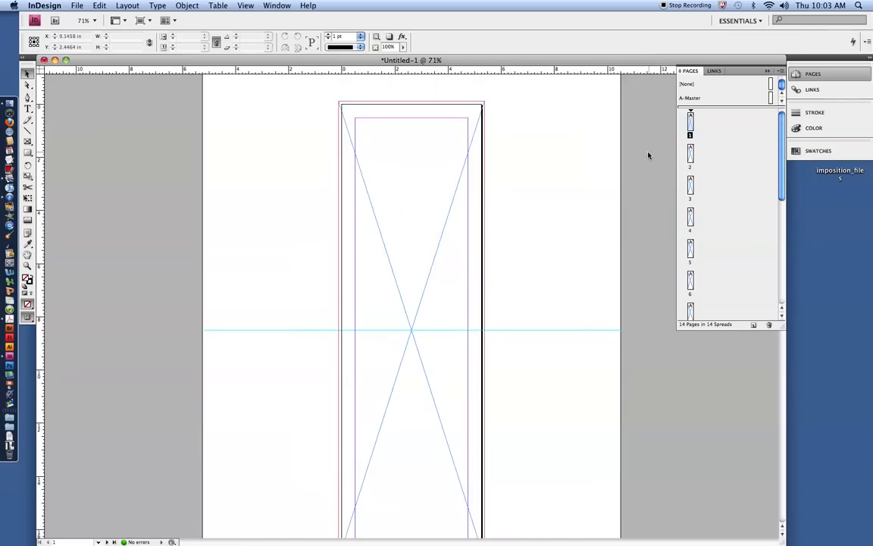
{"action": "mouse_move", "coordinate": [584, 210]}
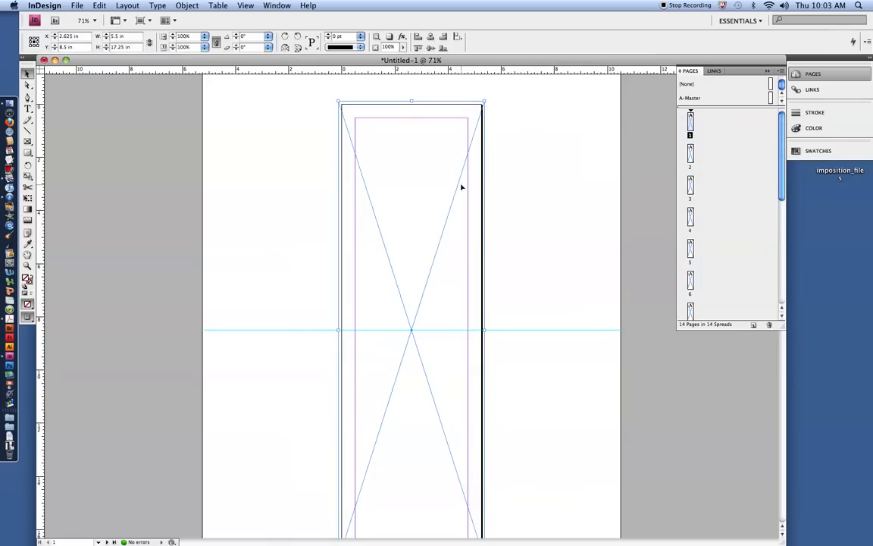
{"action": "mouse_move", "coordinate": [476, 200]}
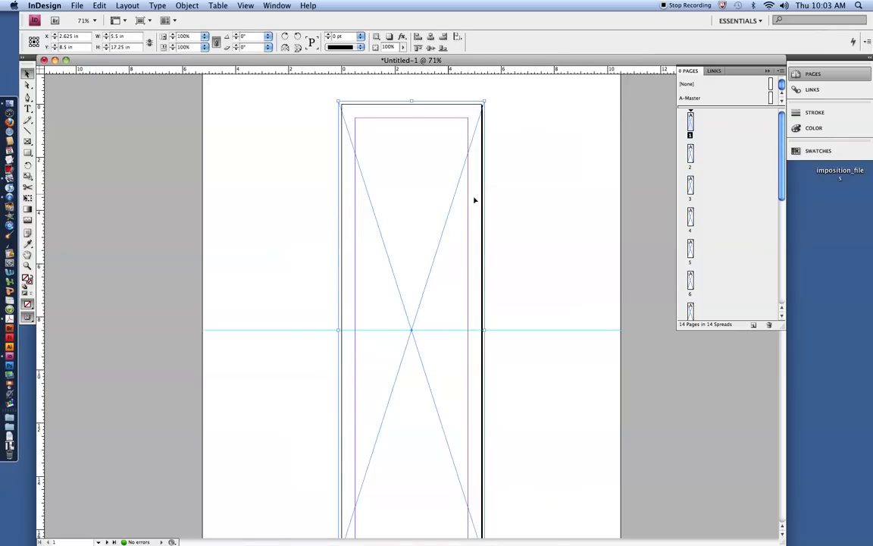
{"action": "mouse_move", "coordinate": [447, 188]}
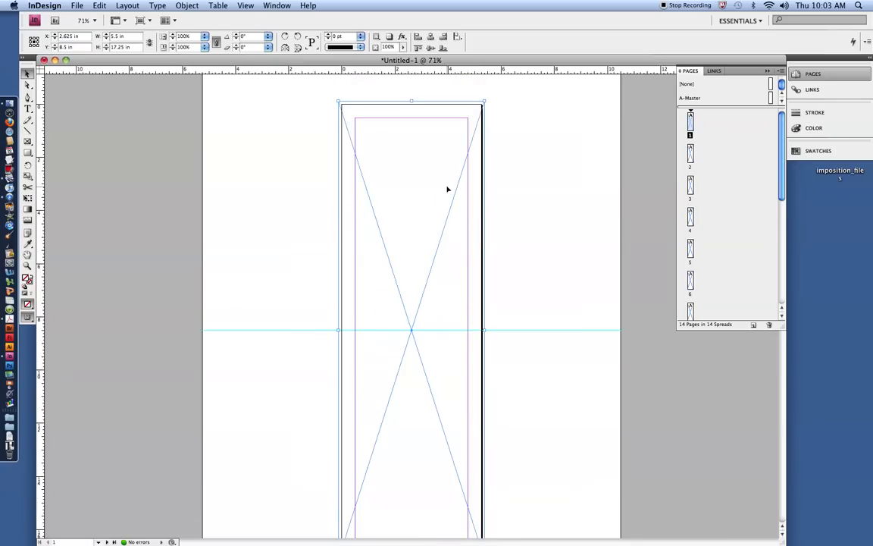
{"action": "scroll", "scroll_direction": "down", "scroll_amount": 3}
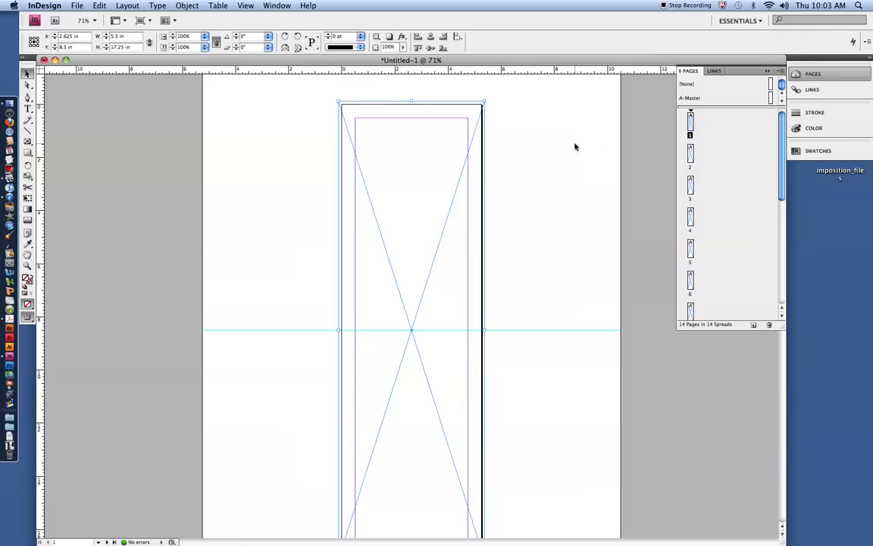
{"action": "mouse_move", "coordinate": [426, 166]}
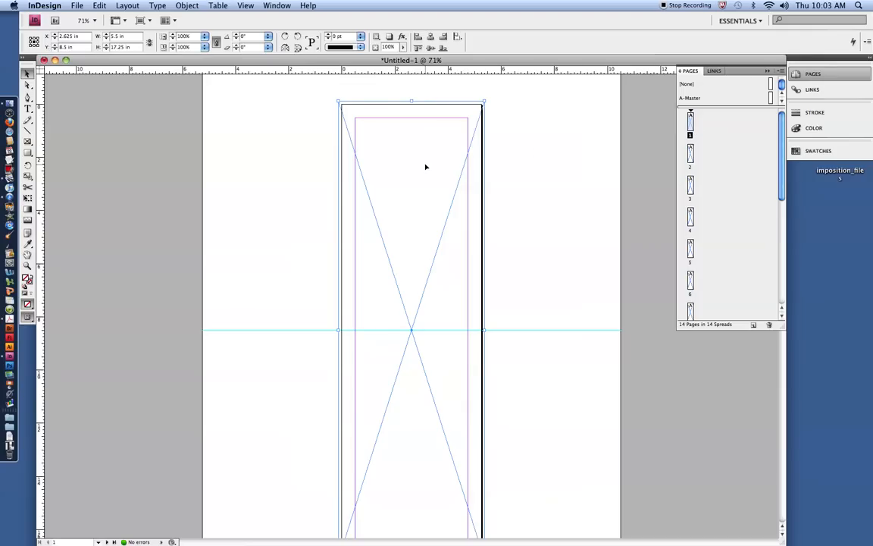
{"action": "mouse_move", "coordinate": [69, 70]}
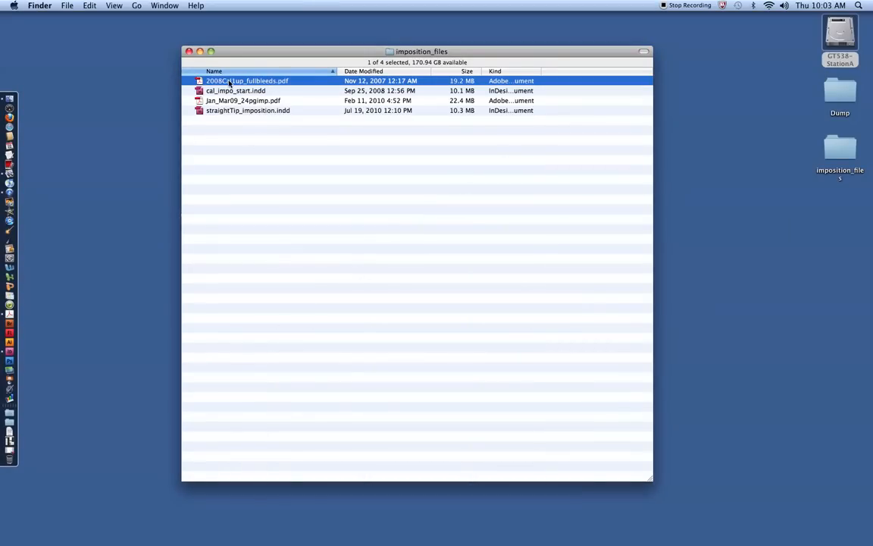
{"action": "mouse_move", "coordinate": [9, 354]}
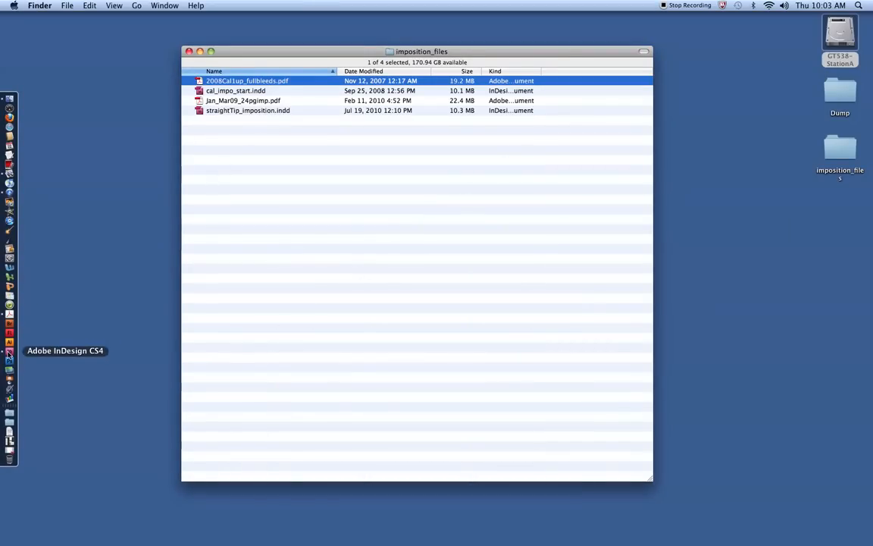
{"action": "left_click", "coordinate": [9, 361]}
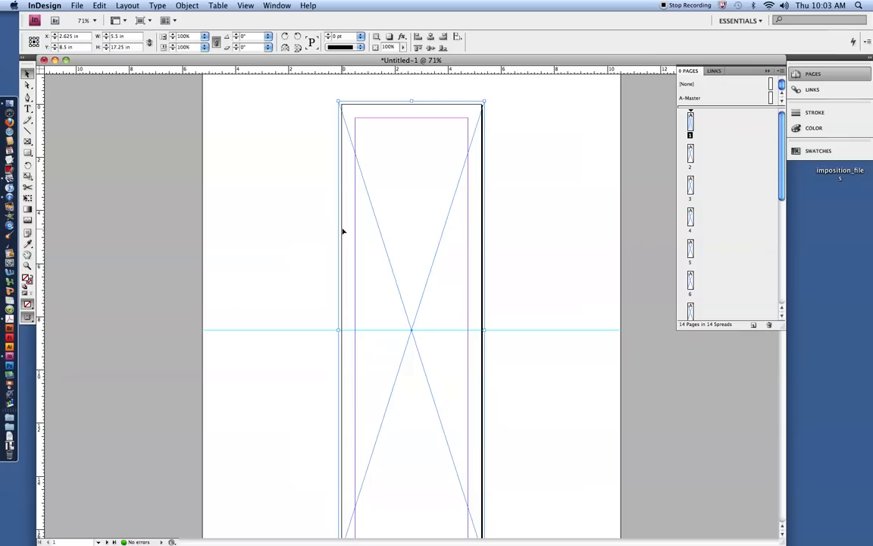
{"action": "mouse_move", "coordinate": [363, 232]}
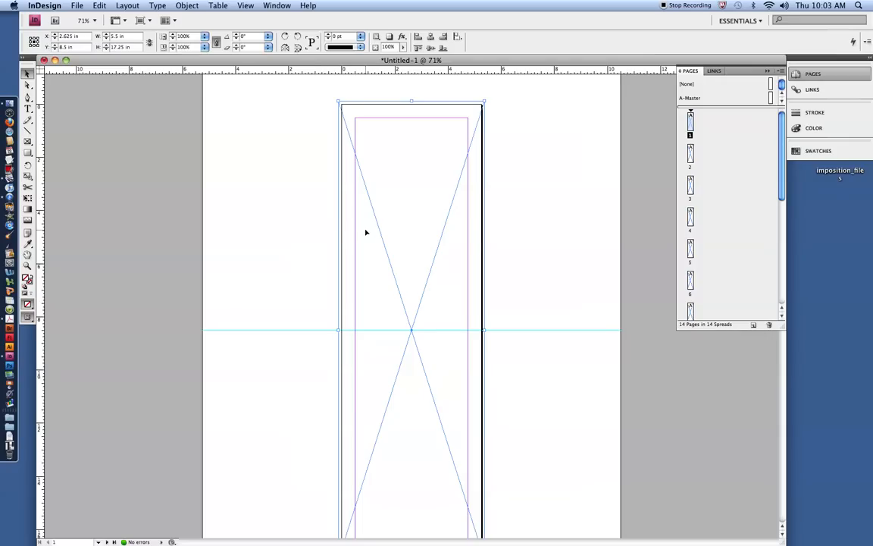
{"action": "mouse_move", "coordinate": [361, 234]}
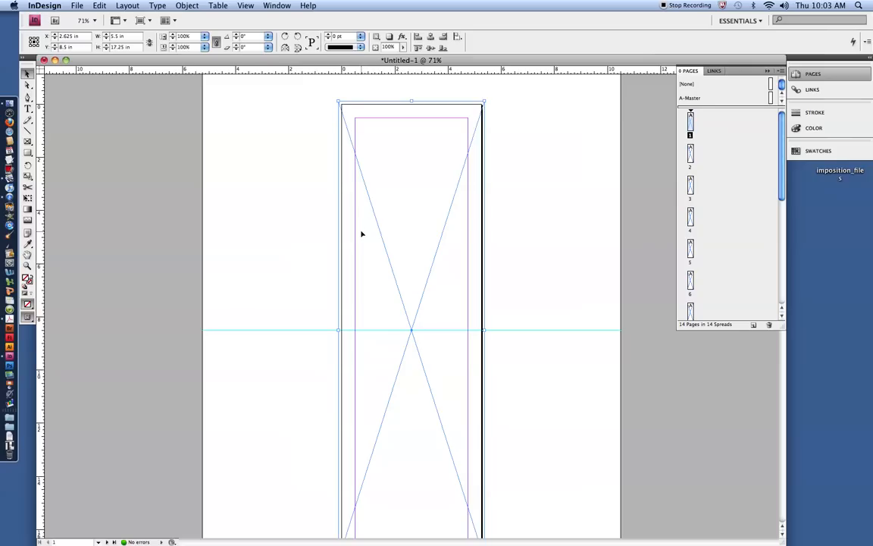
{"action": "mouse_move", "coordinate": [416, 210]}
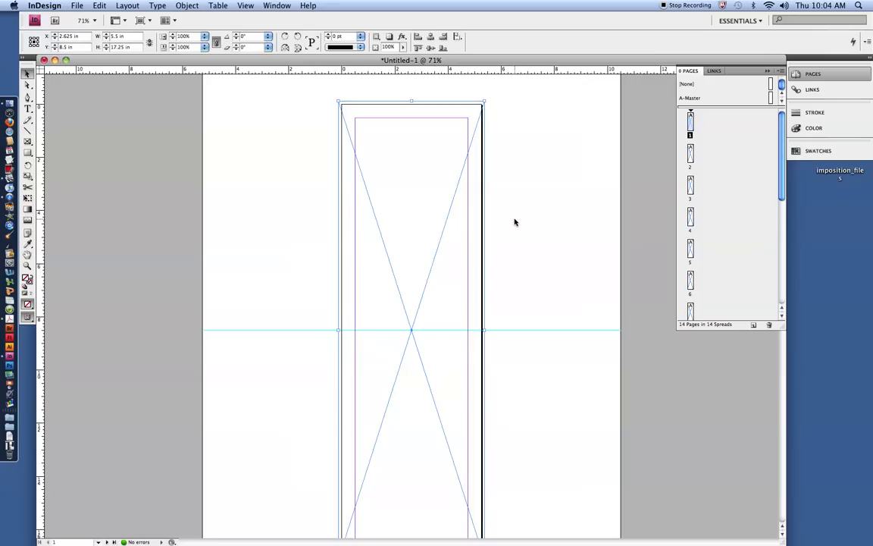
{"action": "mouse_move", "coordinate": [436, 212]}
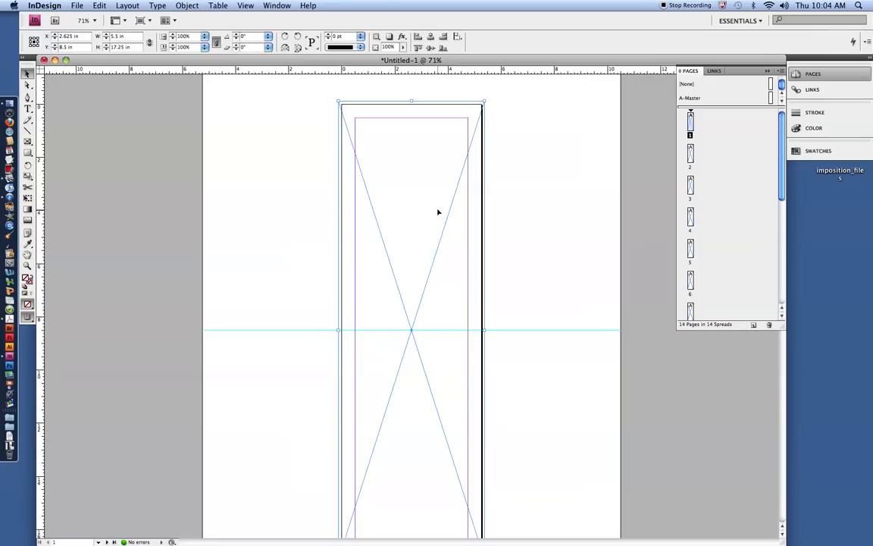
- Bring up the File menu of the untitled 14-page layout
{"action": "left_click", "coordinate": [75, 6]}
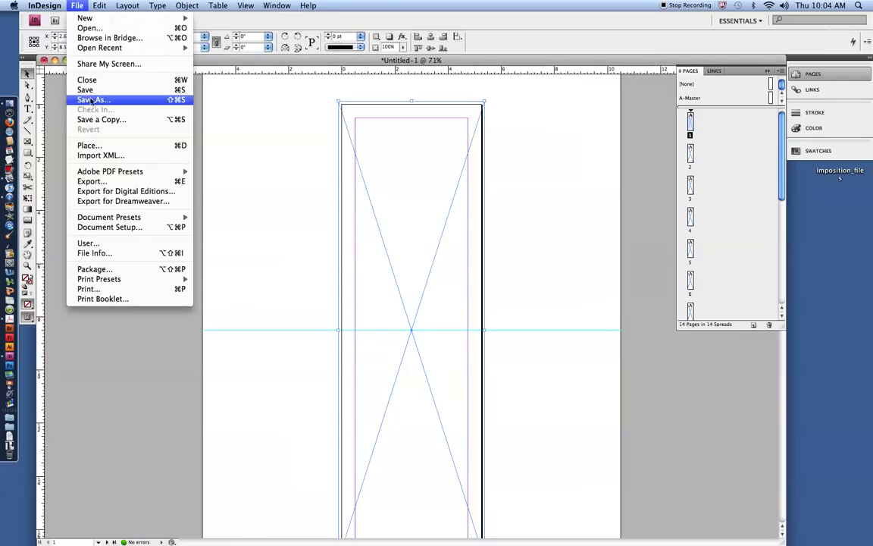
{"action": "mouse_move", "coordinate": [88, 146]}
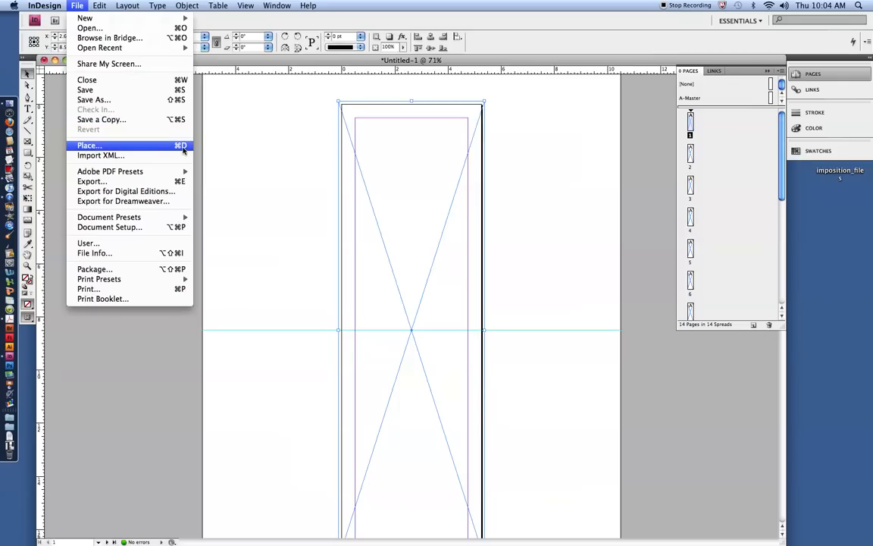
- Place the 2008 calendar PDF from the imposition_files folder with Show Import Options turned on
{"action": "left_click", "coordinate": [88, 146]}
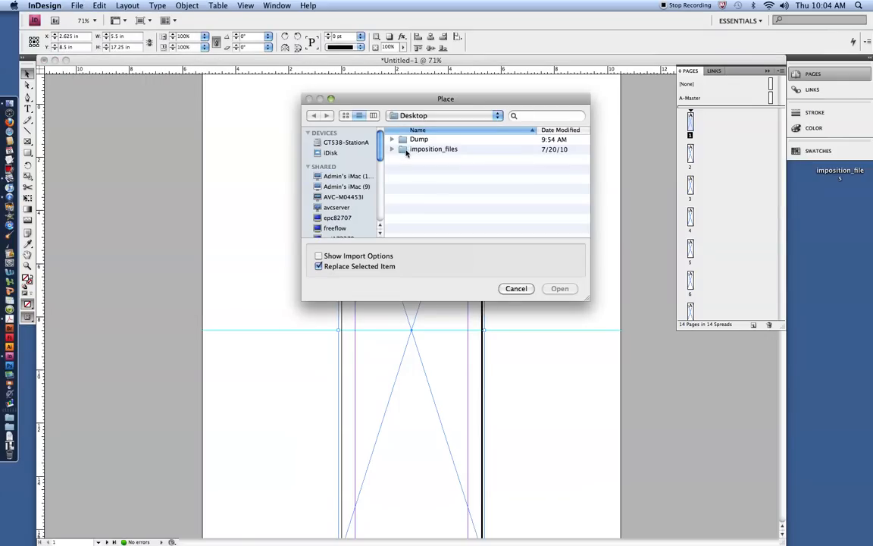
{"action": "double_click", "coordinate": [433, 148]}
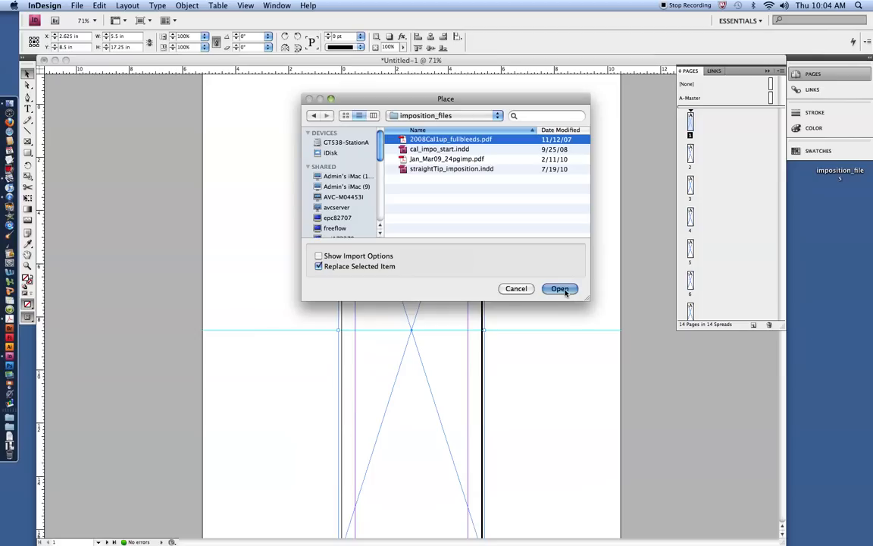
{"action": "mouse_move", "coordinate": [367, 248]}
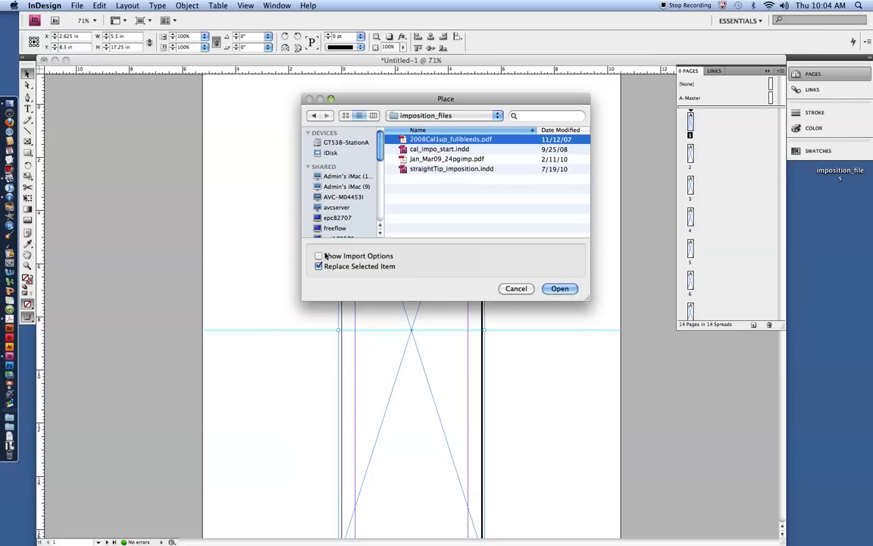
{"action": "left_click", "coordinate": [318, 255]}
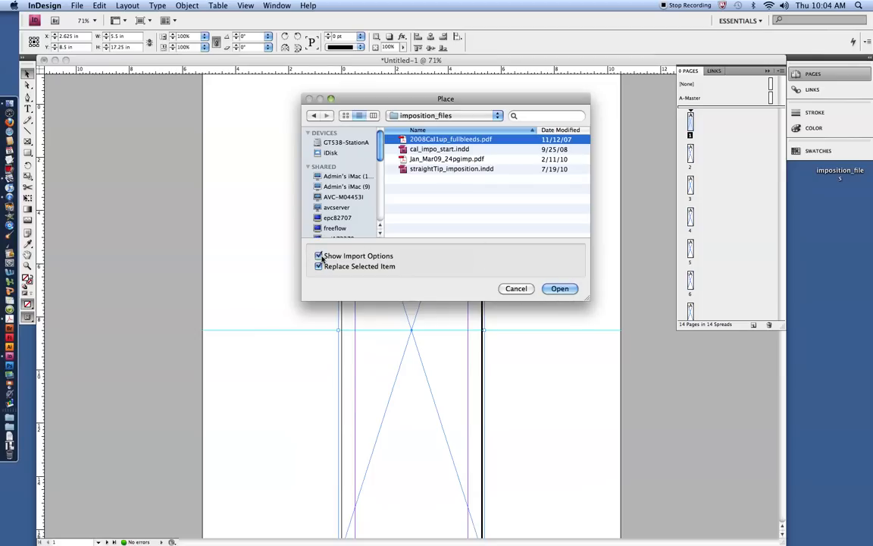
{"action": "mouse_move", "coordinate": [401, 261]}
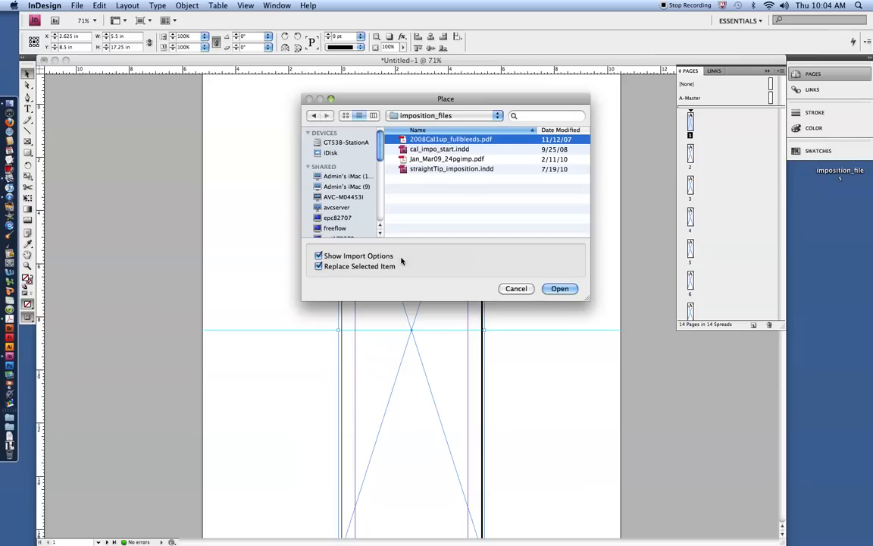
{"action": "mouse_move", "coordinate": [394, 258]}
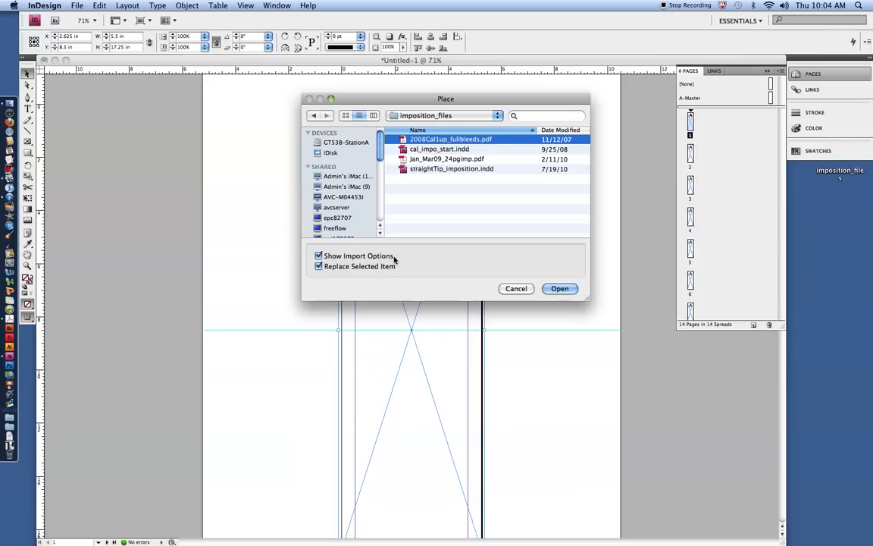
{"action": "mouse_move", "coordinate": [406, 200]}
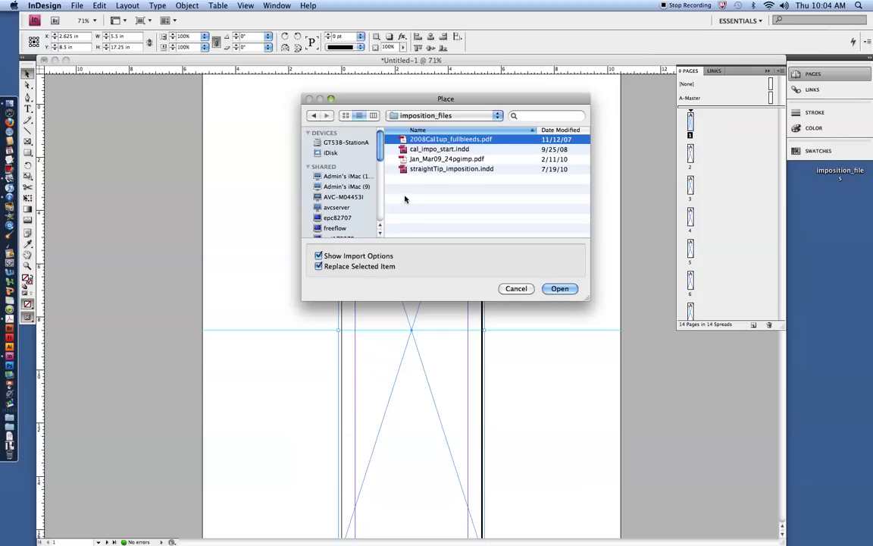
{"action": "mouse_move", "coordinate": [422, 212]}
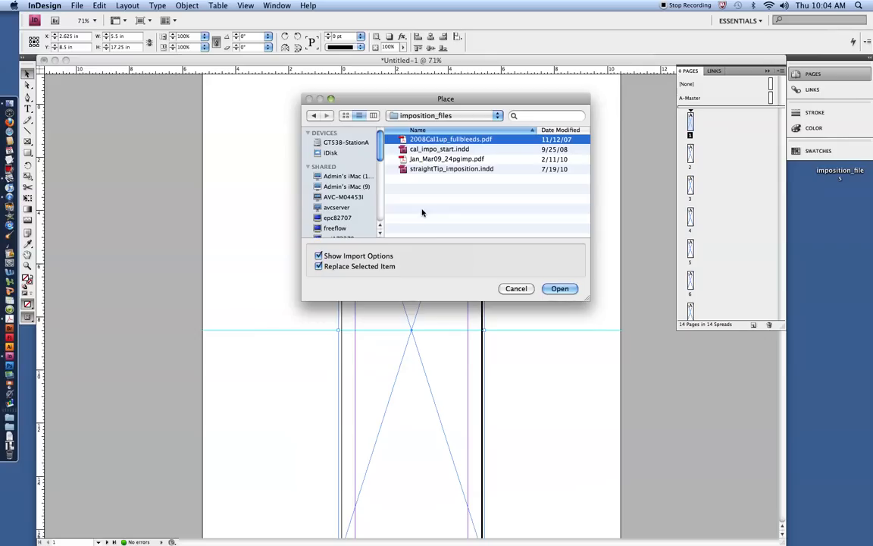
{"action": "mouse_move", "coordinate": [360, 260]}
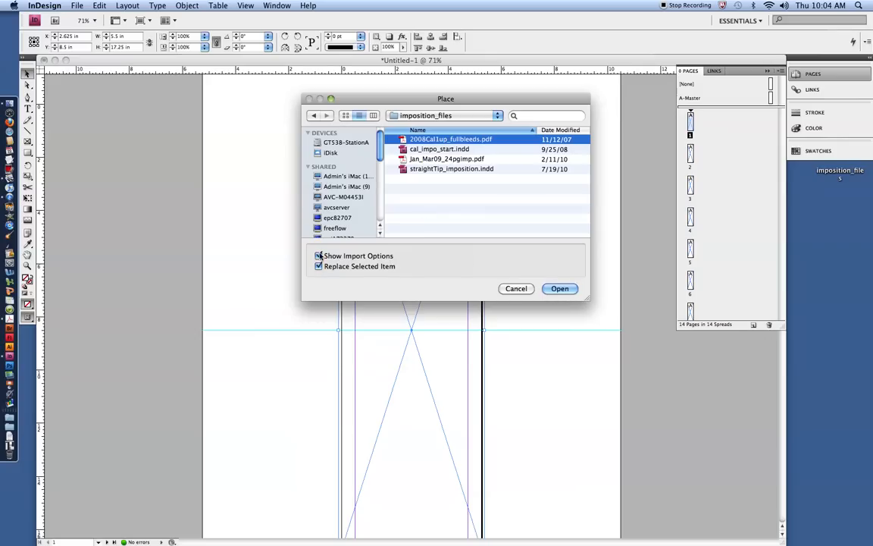
{"action": "left_click", "coordinate": [318, 254]}
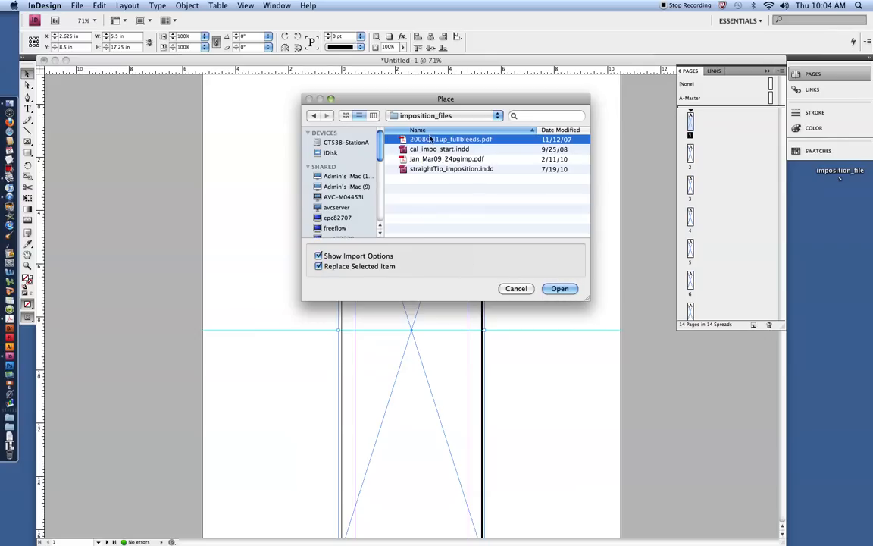
{"action": "left_click", "coordinate": [559, 288]}
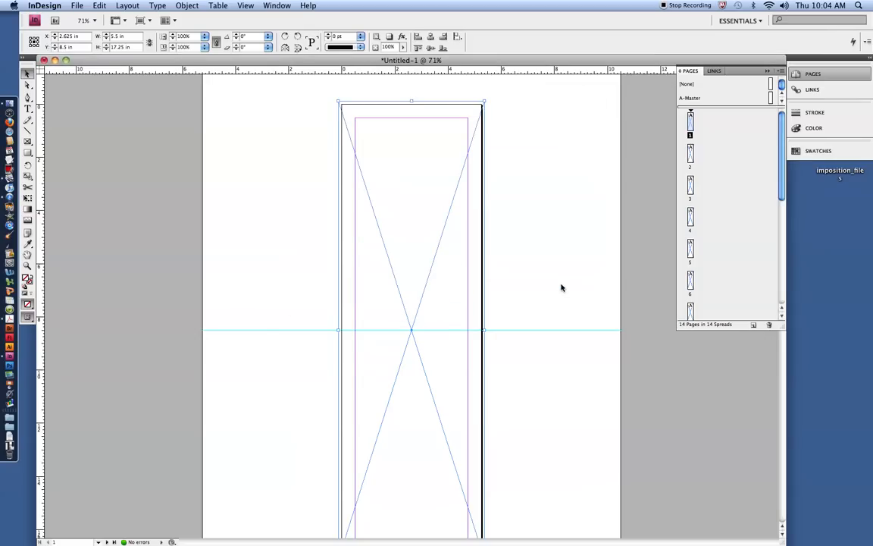
{"action": "mouse_move", "coordinate": [534, 276]}
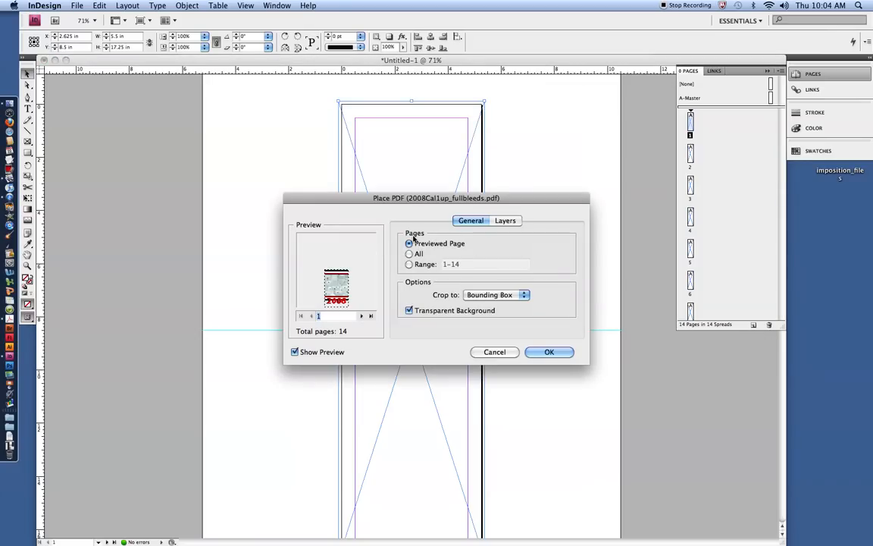
{"action": "mouse_move", "coordinate": [373, 269]}
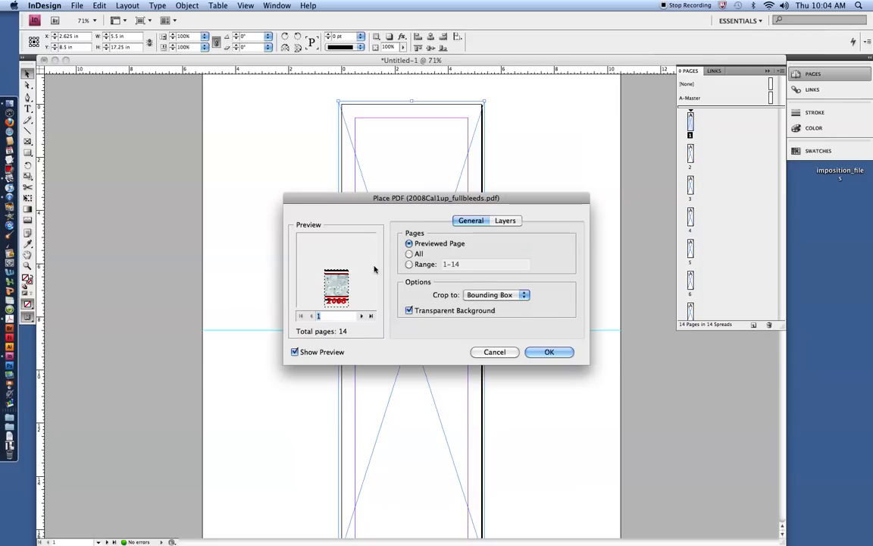
- Preview the PDF's first page and keep the Bounding Box crop in the import options
{"action": "left_click", "coordinate": [321, 317]}
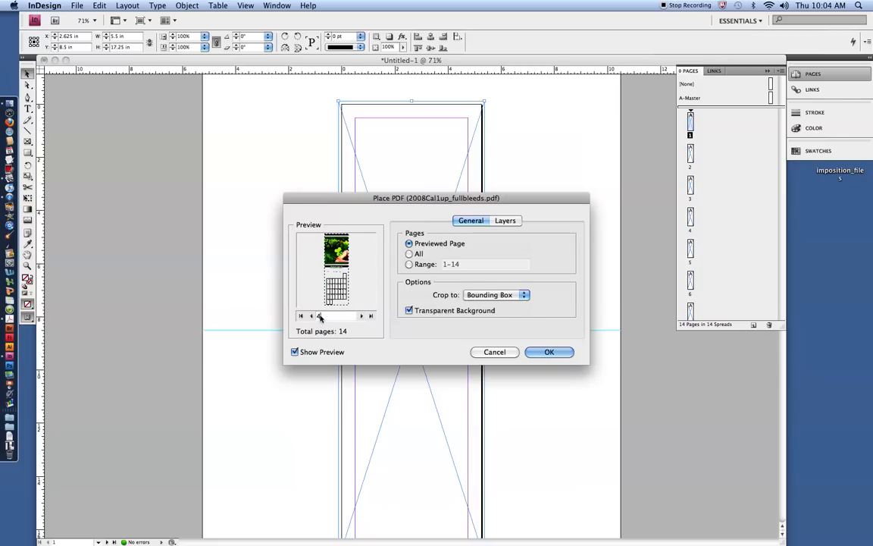
{"action": "left_click", "coordinate": [370, 317]}
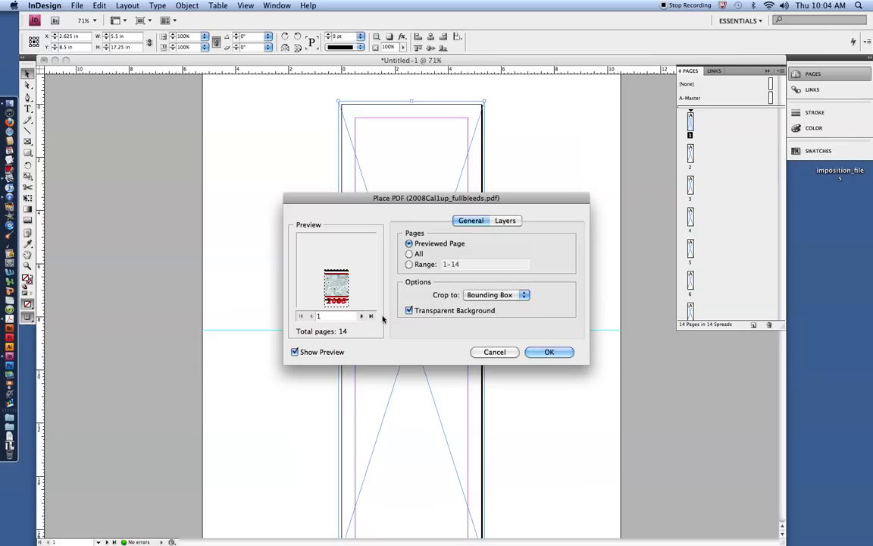
{"action": "mouse_move", "coordinate": [388, 321]}
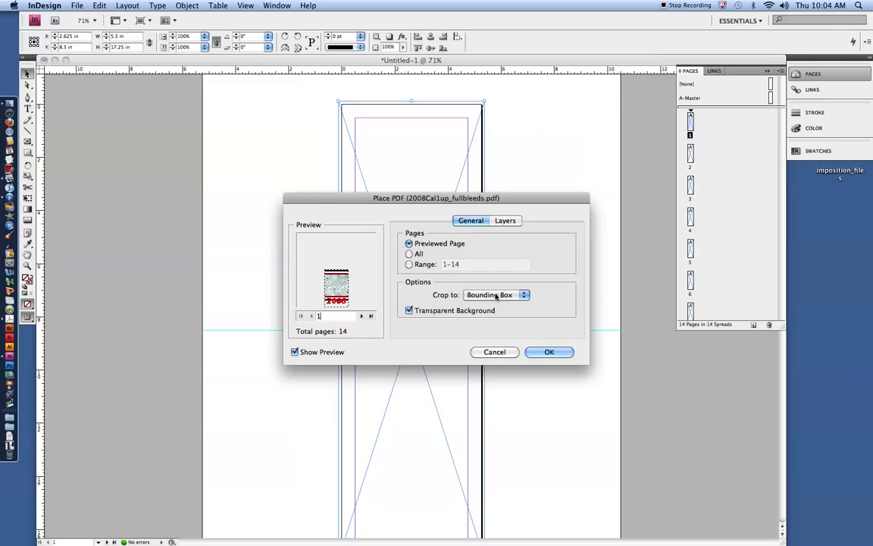
{"action": "left_click", "coordinate": [494, 294]}
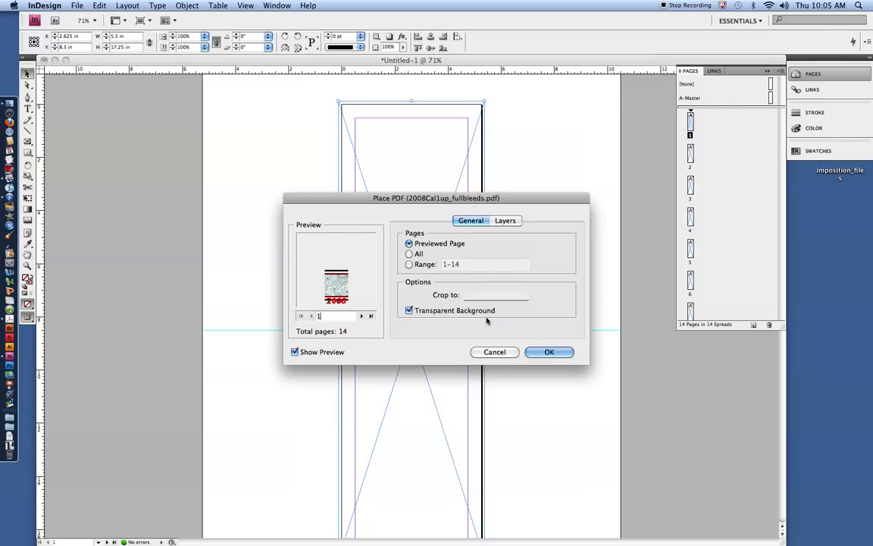
{"action": "left_click", "coordinate": [498, 294]}
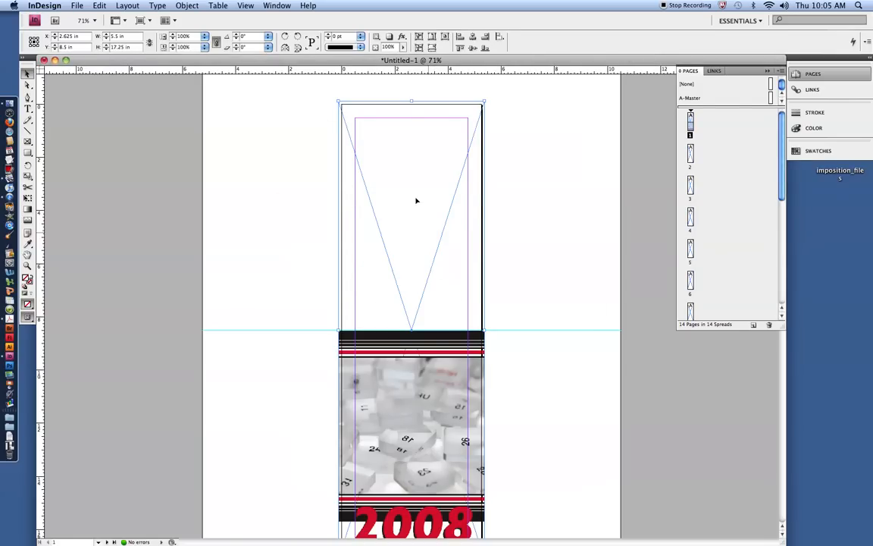
{"action": "mouse_move", "coordinate": [415, 170]}
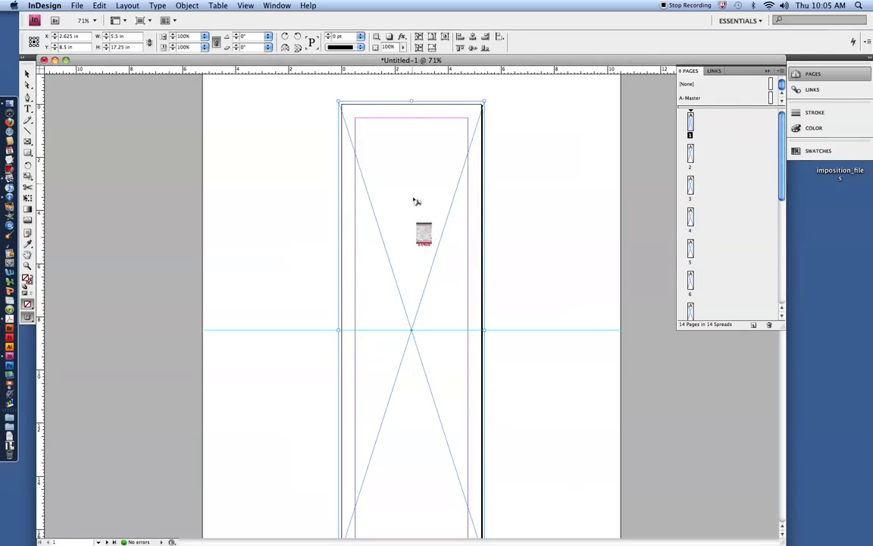
- Undo the calendar placement and reselect the empty tall frame on page one
{"action": "left_click_drag", "start_coordinate": [422, 233], "coordinate": [347, 225]}
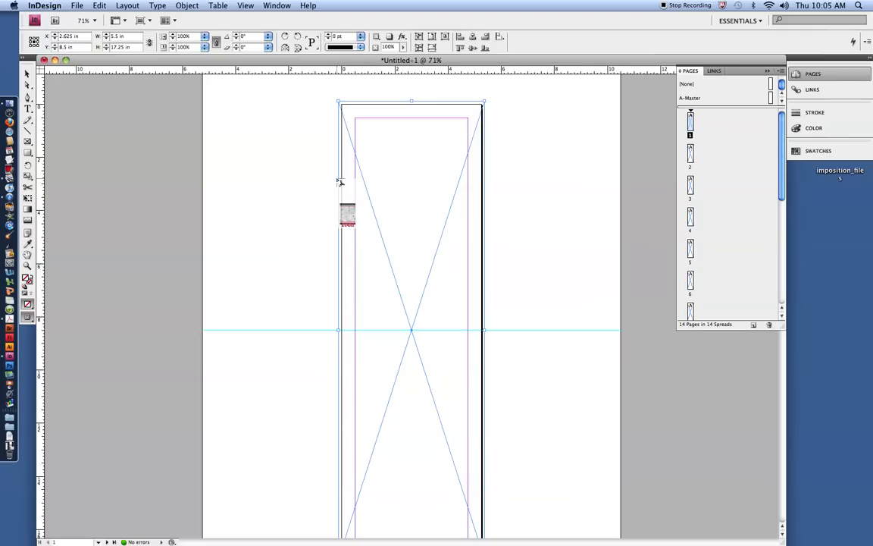
{"action": "left_click_drag", "start_coordinate": [347, 215], "coordinate": [362, 220]}
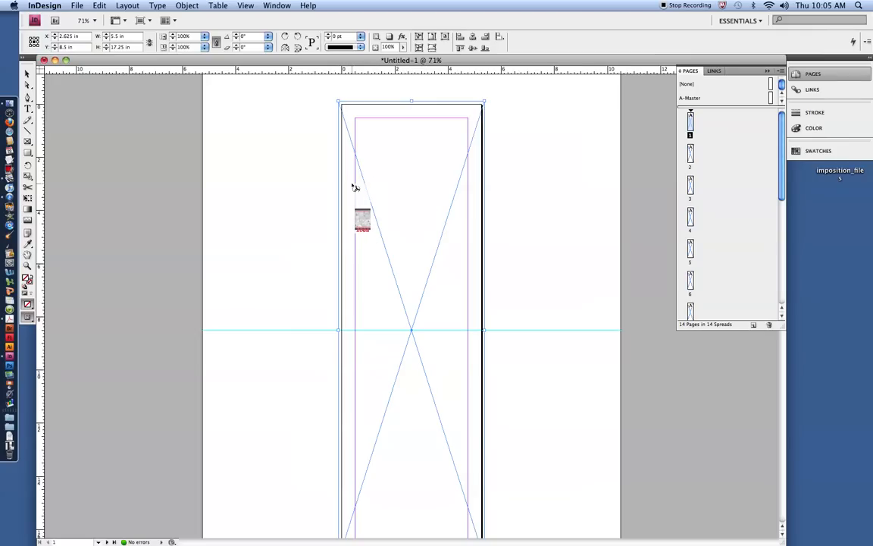
{"action": "left_click_drag", "start_coordinate": [362, 220], "coordinate": [335, 209]}
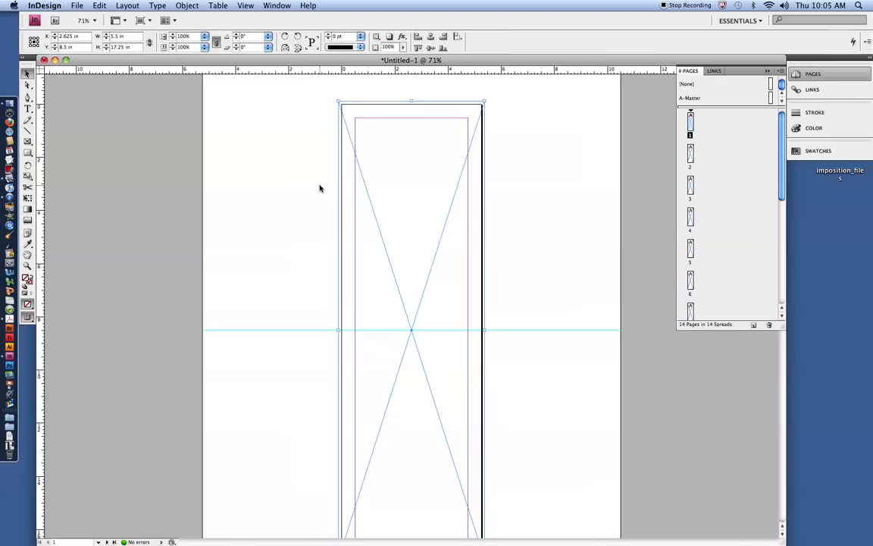
{"action": "mouse_move", "coordinate": [316, 171]}
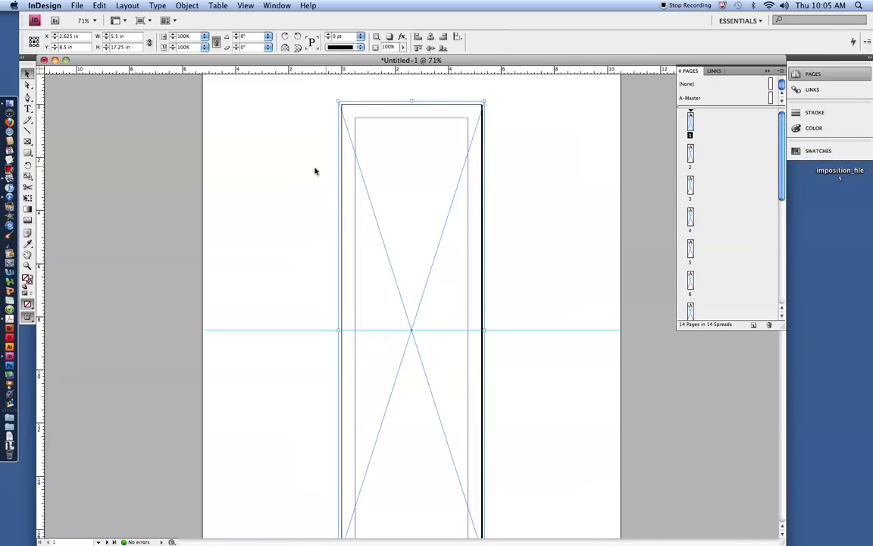
{"action": "mouse_move", "coordinate": [412, 234]}
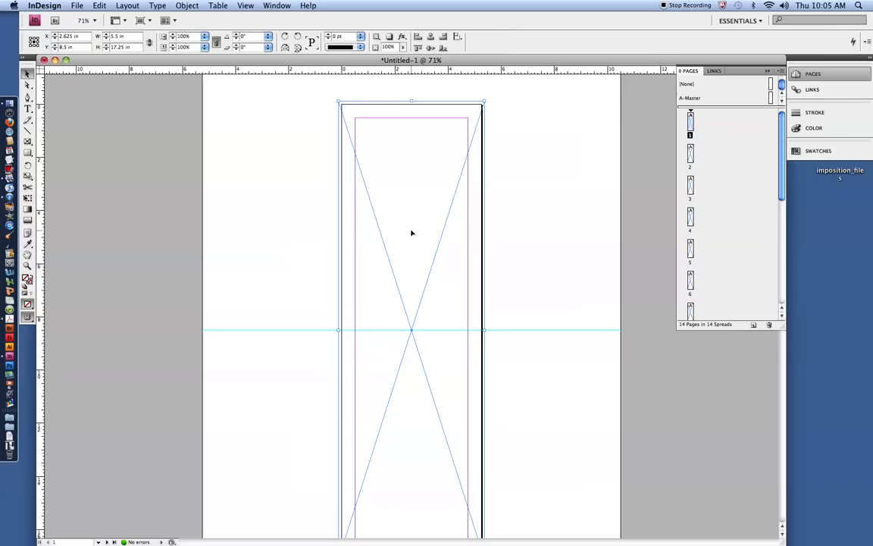
{"action": "mouse_move", "coordinate": [386, 230]}
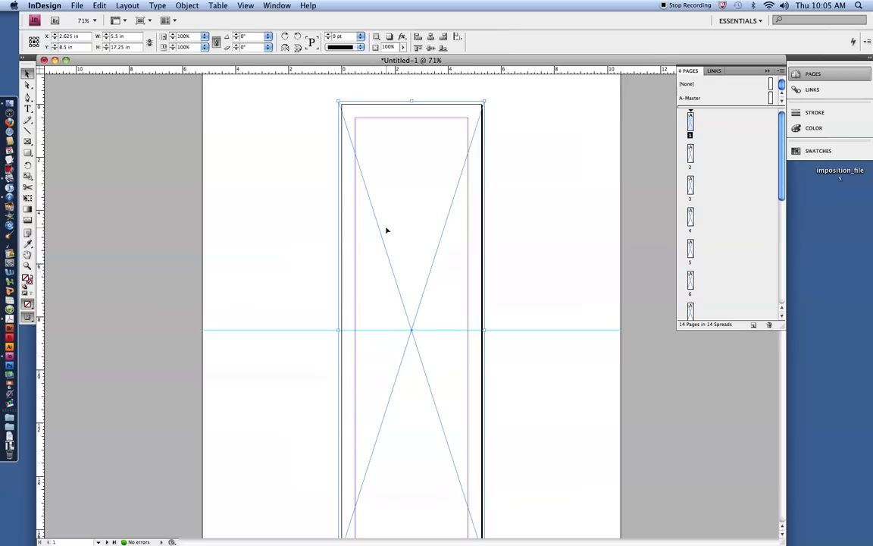
{"action": "mouse_move", "coordinate": [331, 212]}
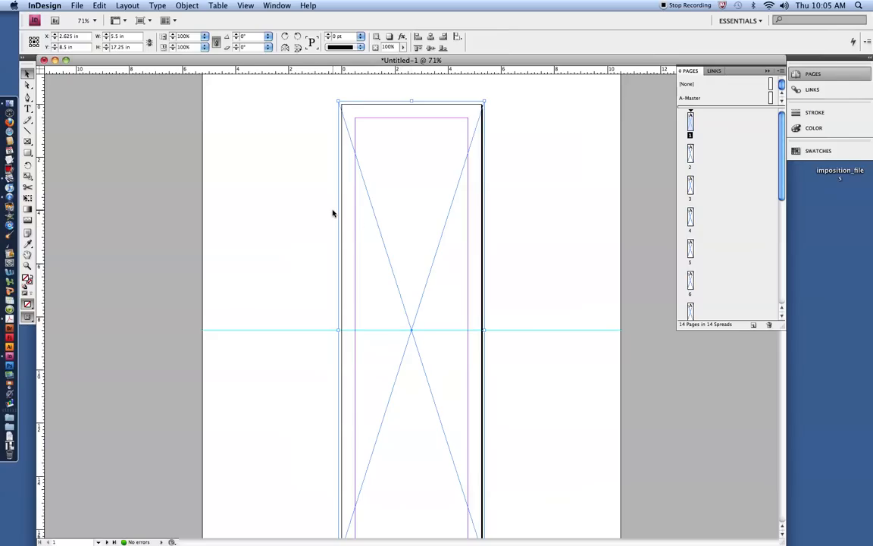
{"action": "left_click", "coordinate": [436, 197]}
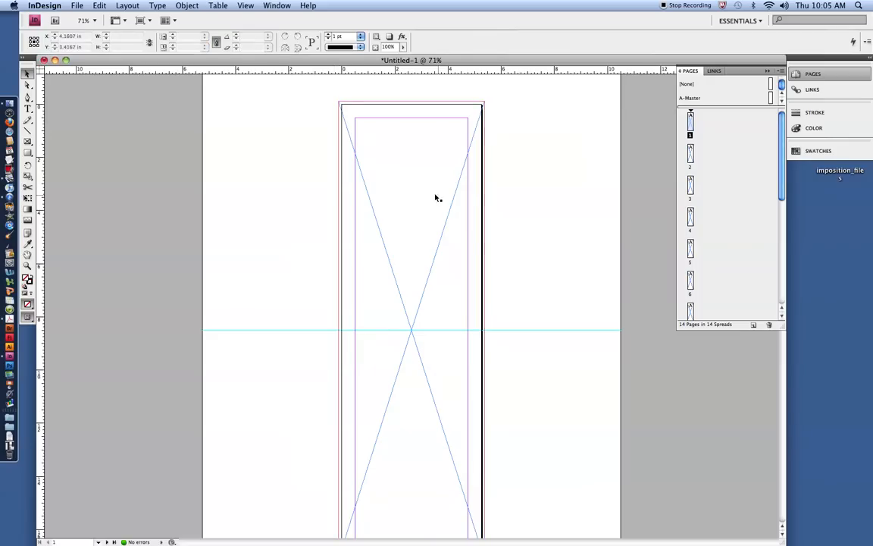
{"action": "left_click", "coordinate": [437, 197]}
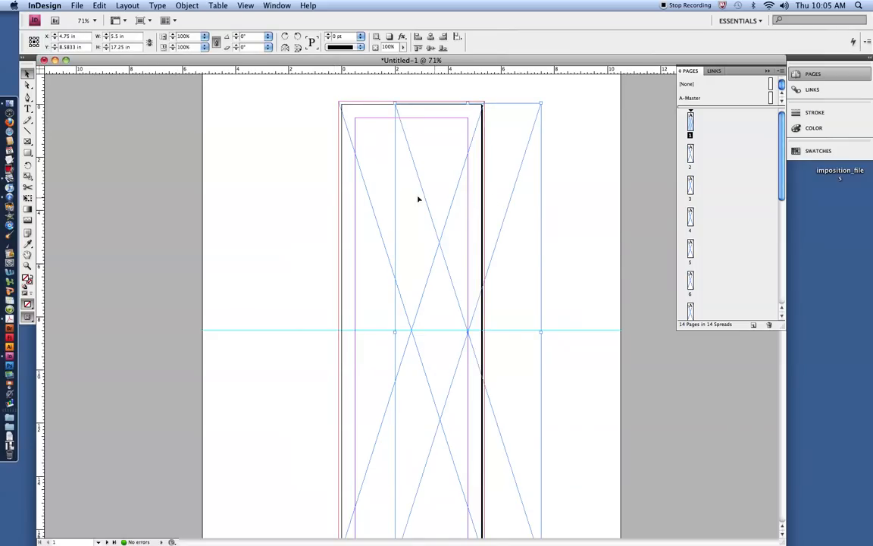
{"action": "mouse_move", "coordinate": [403, 197]}
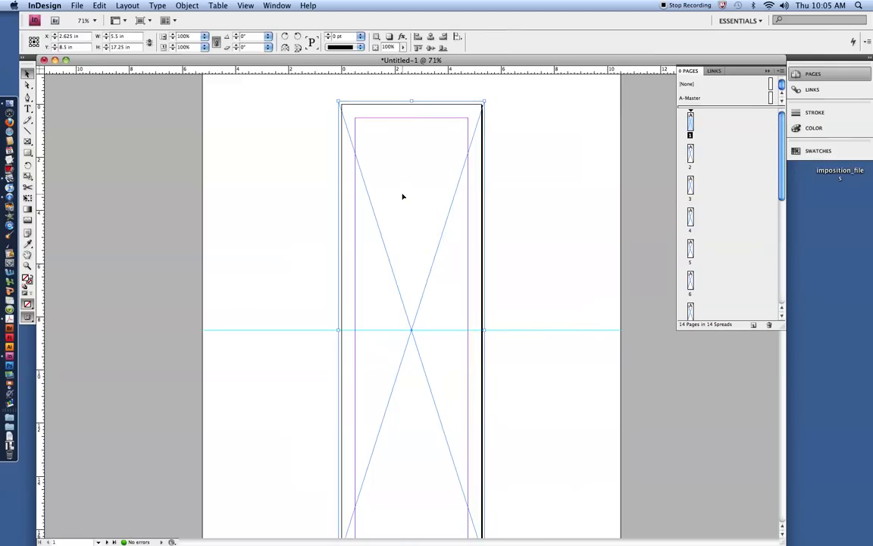
{"action": "mouse_move", "coordinate": [418, 198]}
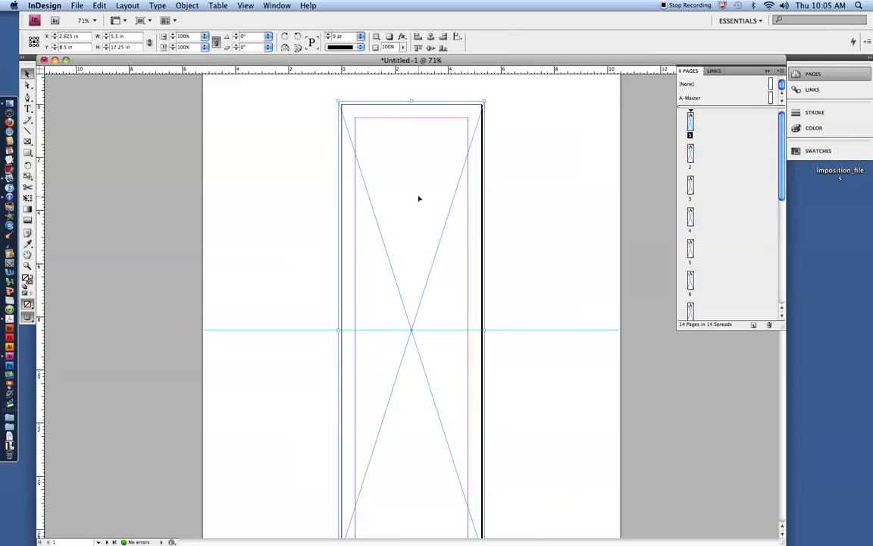
{"action": "left_click", "coordinate": [75, 6]}
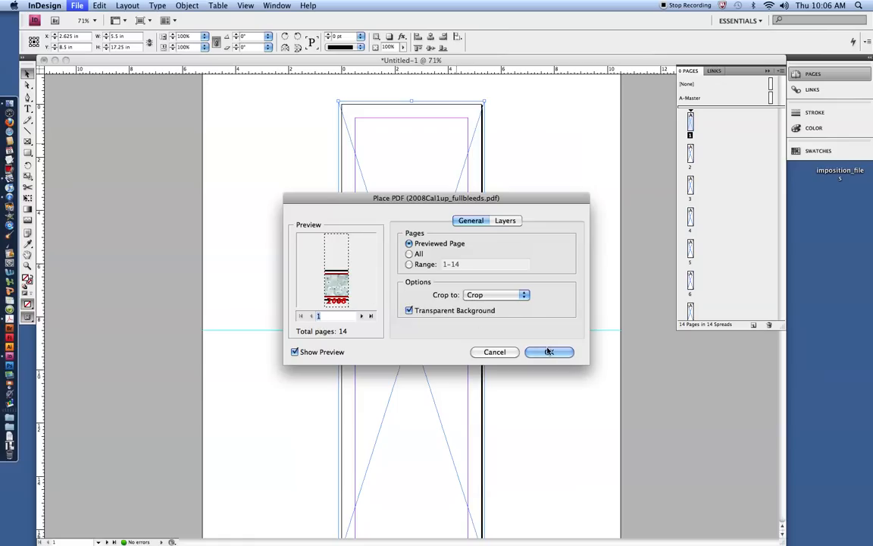
- Confirm placing the calendar page with Crop to: Crop into the lower half
{"action": "left_click", "coordinate": [549, 351]}
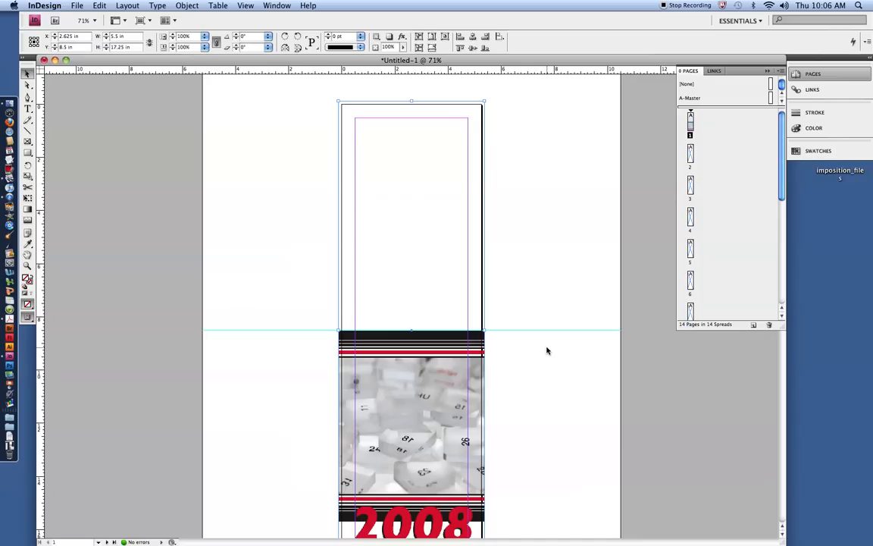
{"action": "scroll", "scroll_direction": "down", "scroll_amount": 3}
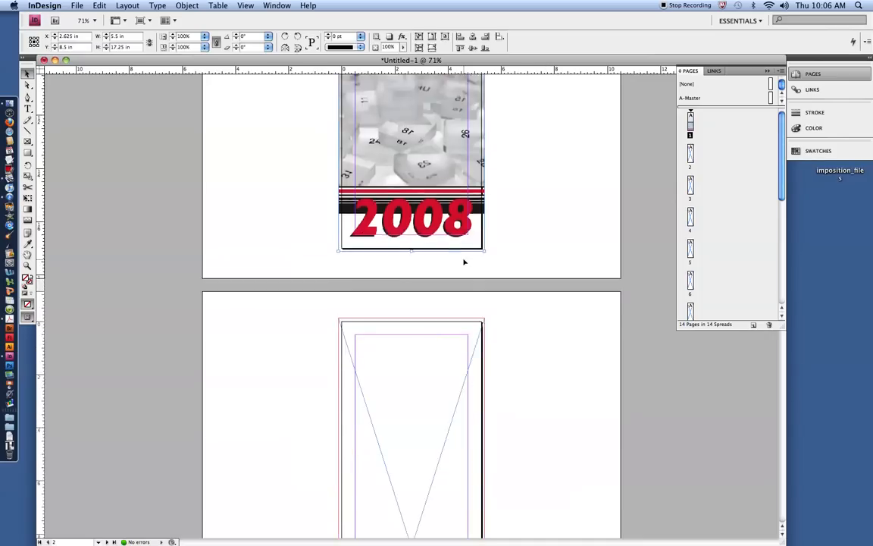
{"action": "scroll", "scroll_direction": "up", "scroll_amount": 3}
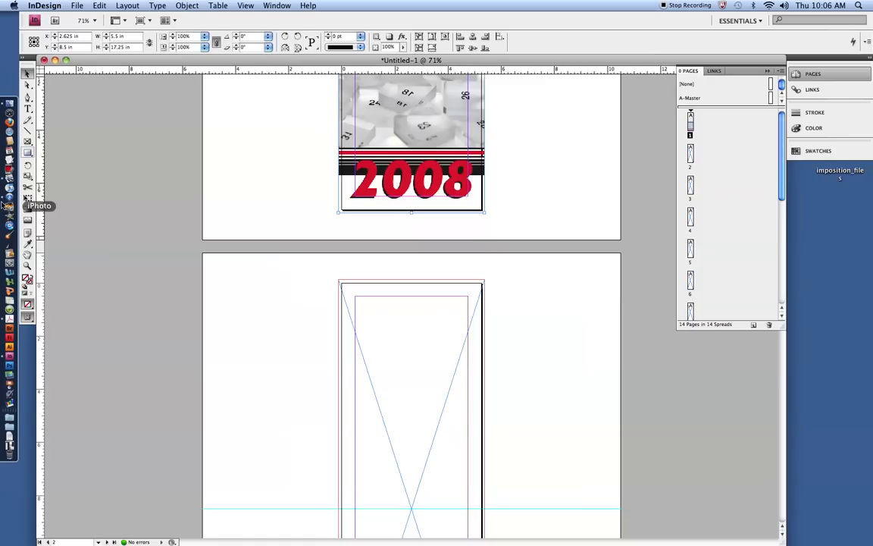
{"action": "mouse_move", "coordinate": [688, 8]}
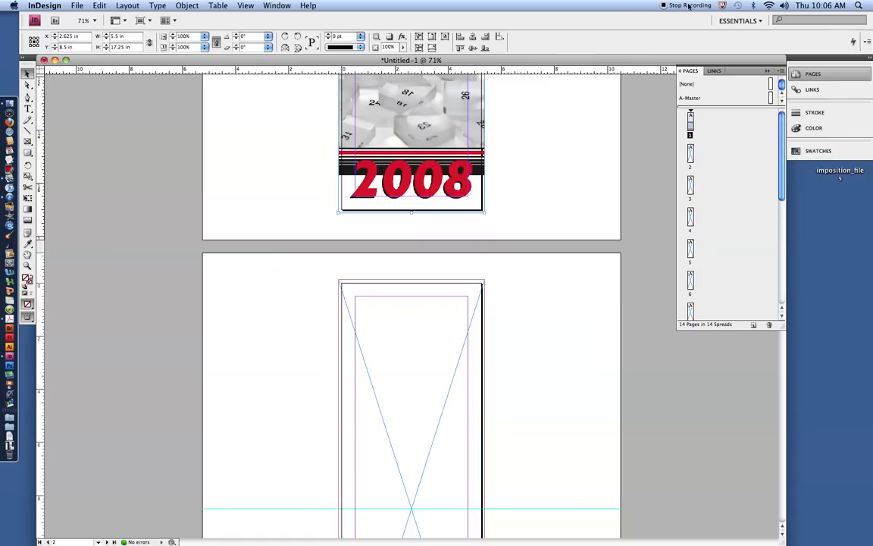